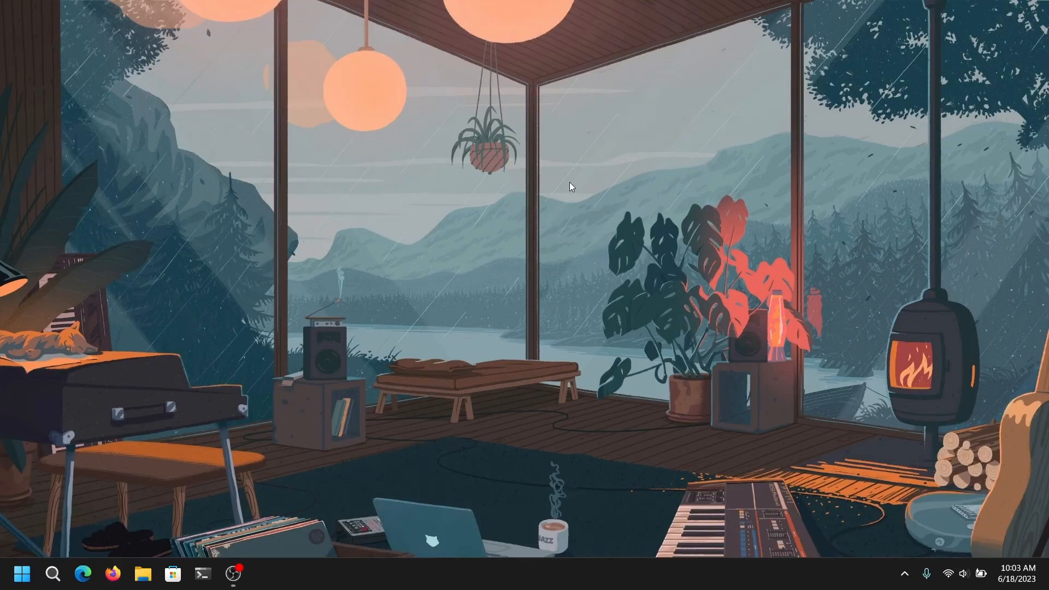
{"action": "mouse_move", "coordinate": [397, 229]}
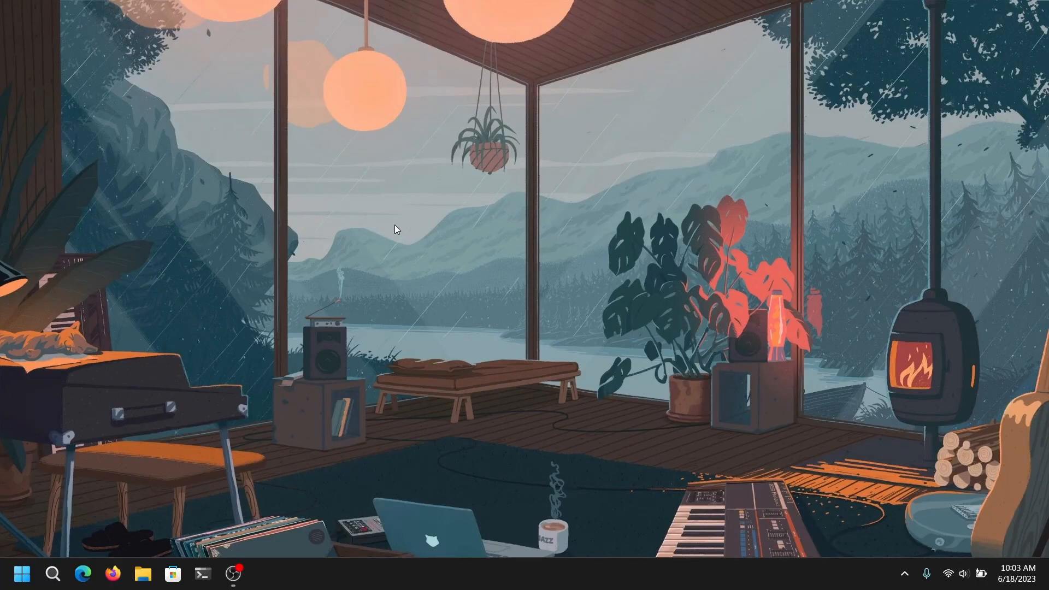
{"action": "mouse_move", "coordinate": [493, 269]}
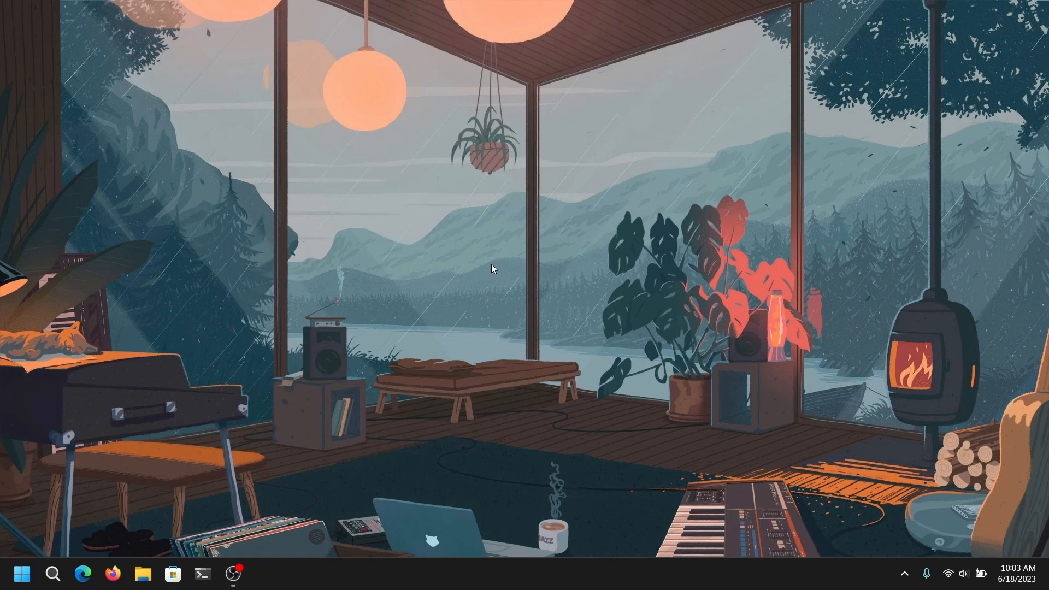
{"action": "mouse_move", "coordinate": [64, 511]}
{"action": "type", "text": "open"}
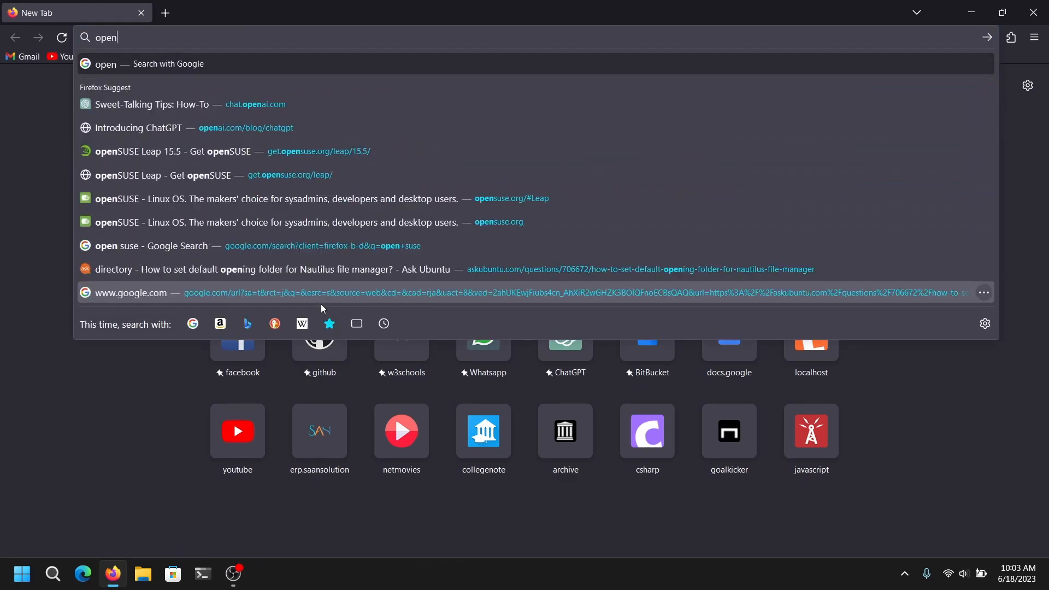
- Search Google for 'opensuse' and reach the official opensuse.org home page
{"action": "left_click", "coordinate": [141, 246]}
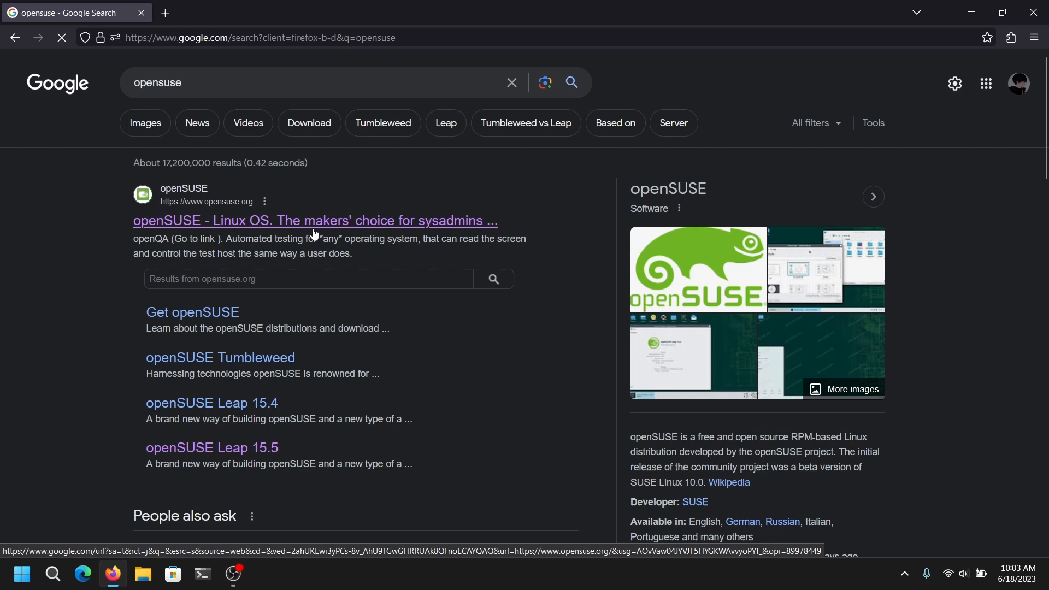
{"action": "left_click", "coordinate": [314, 221]}
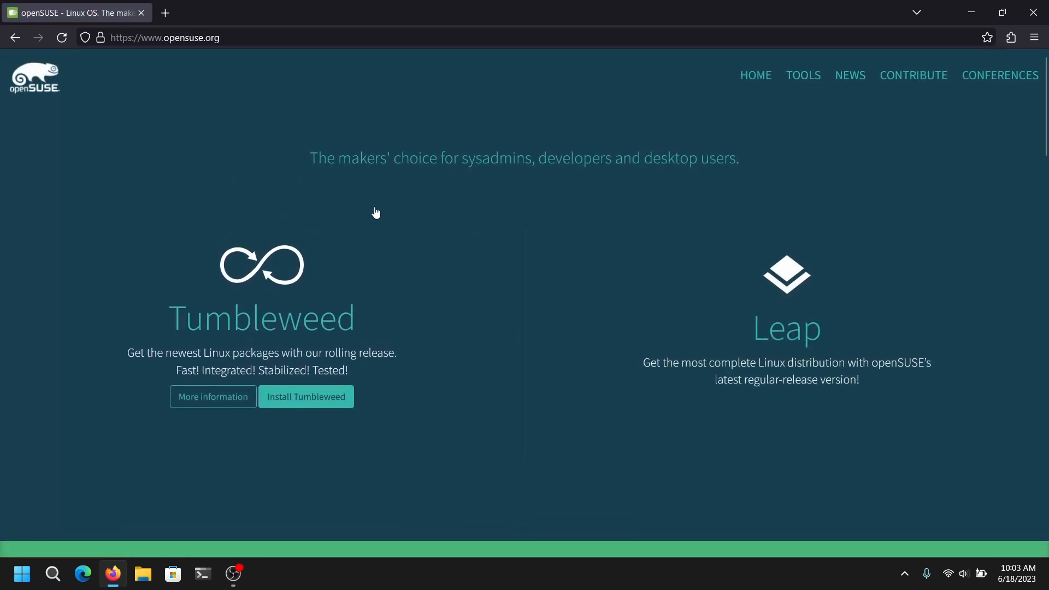
{"action": "mouse_move", "coordinate": [275, 344]}
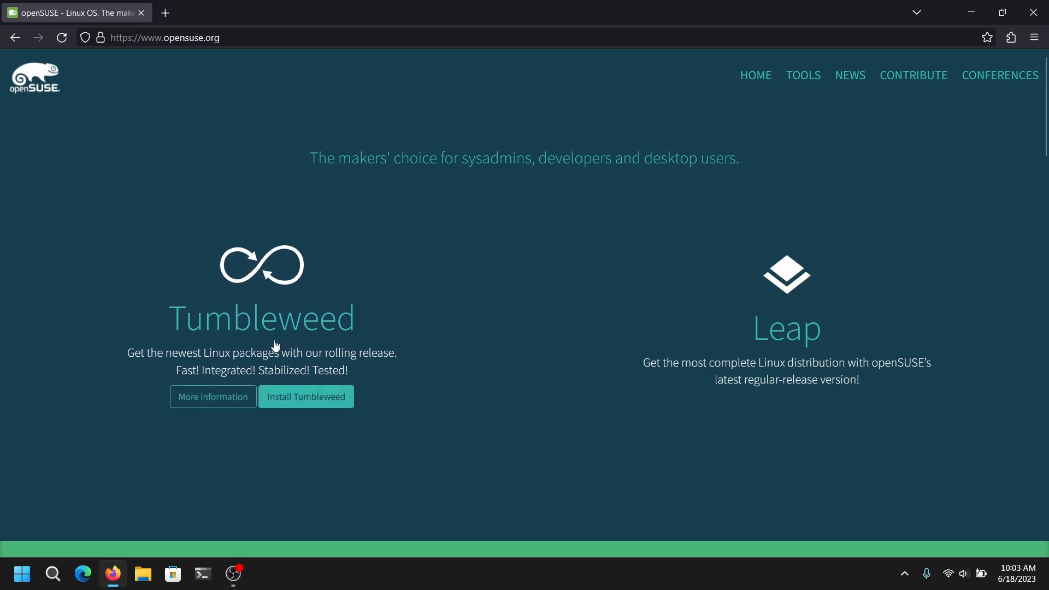
{"action": "mouse_move", "coordinate": [263, 374]}
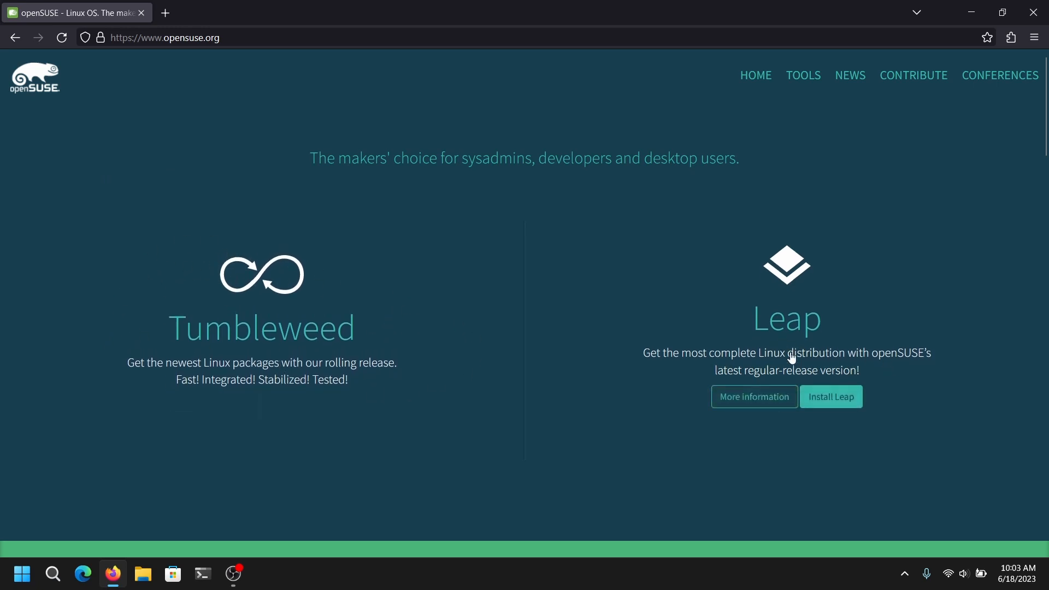
{"action": "mouse_move", "coordinate": [817, 396]}
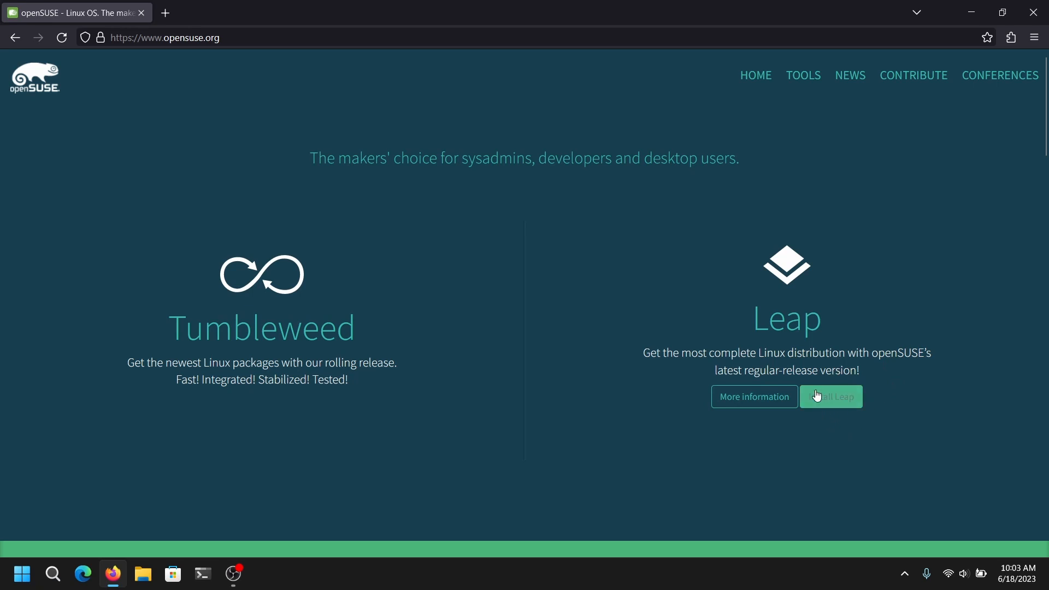
- Reach the openSUSE Leap 15.5 download page listing images per architecture
{"action": "left_click", "coordinate": [830, 396]}
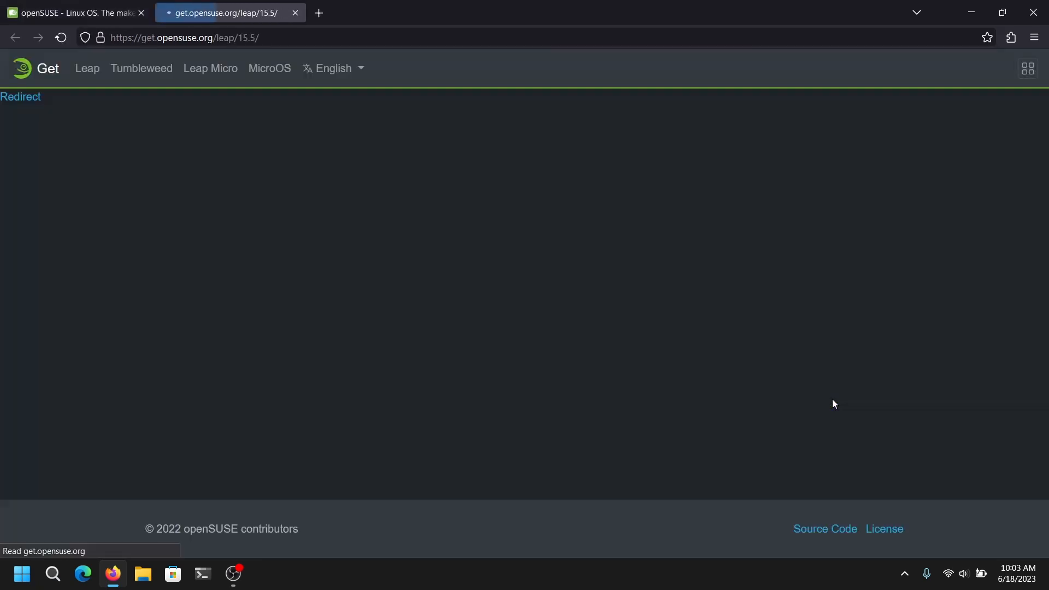
{"action": "mouse_move", "coordinate": [686, 291]}
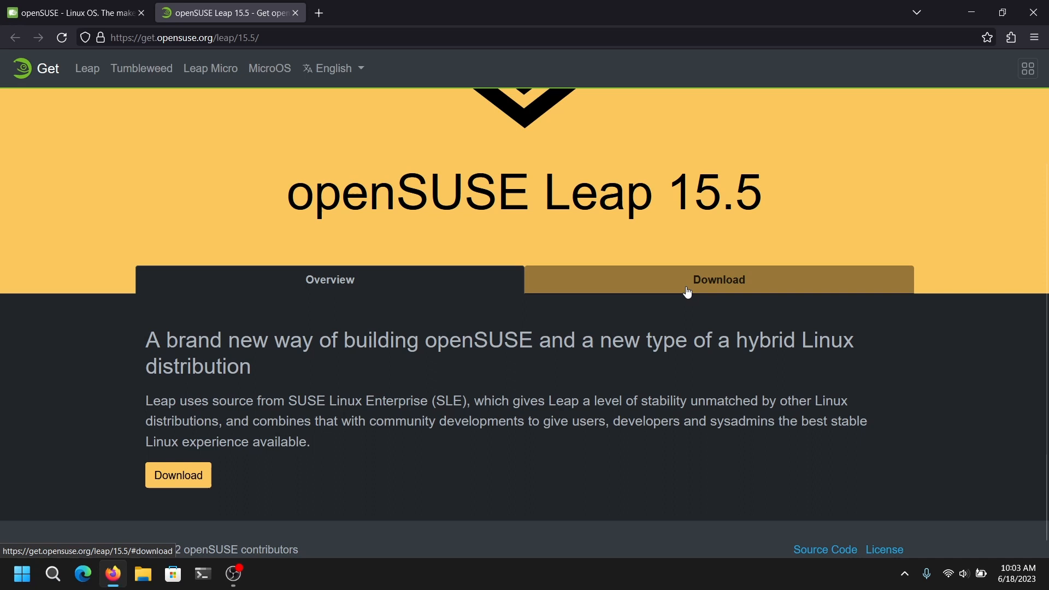
{"action": "left_click", "coordinate": [717, 280]}
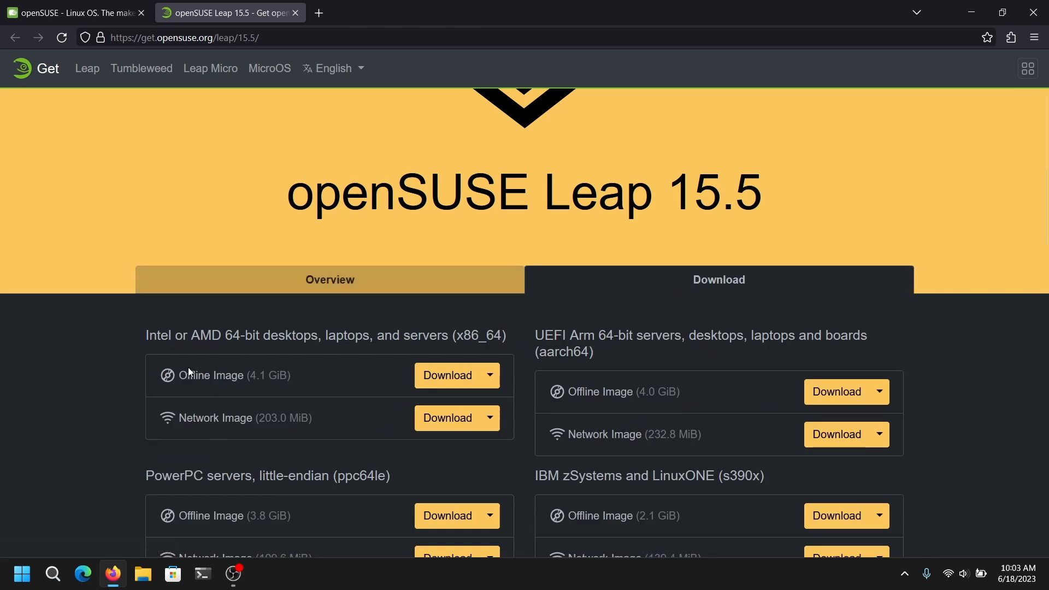
{"action": "mouse_move", "coordinate": [435, 382]}
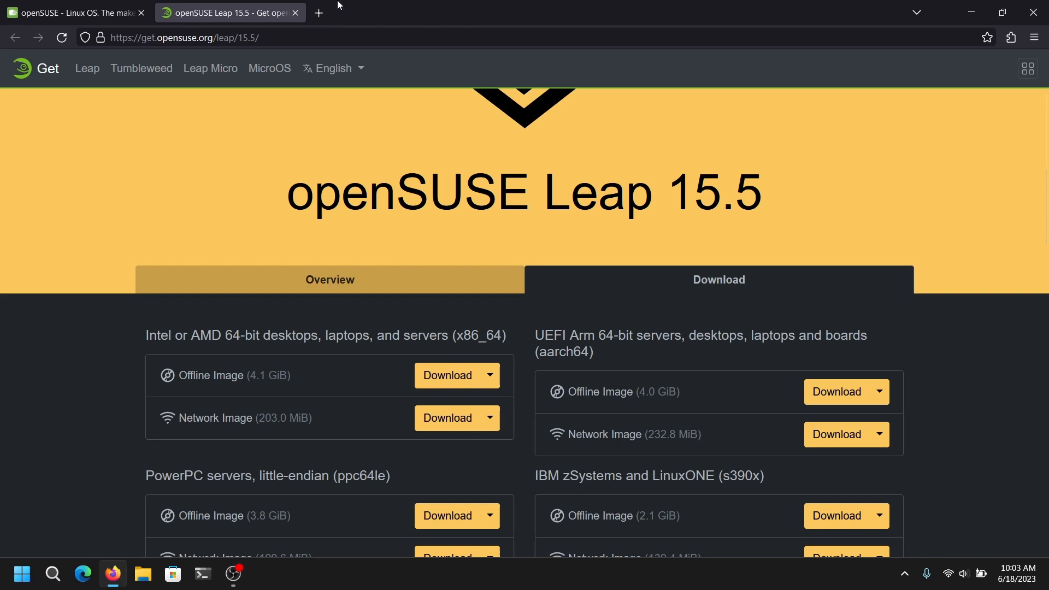
- Go to rufus.ie and reach its download section with the latest 4.1 releases
{"action": "type", "text": "rufus.ie/en/"}
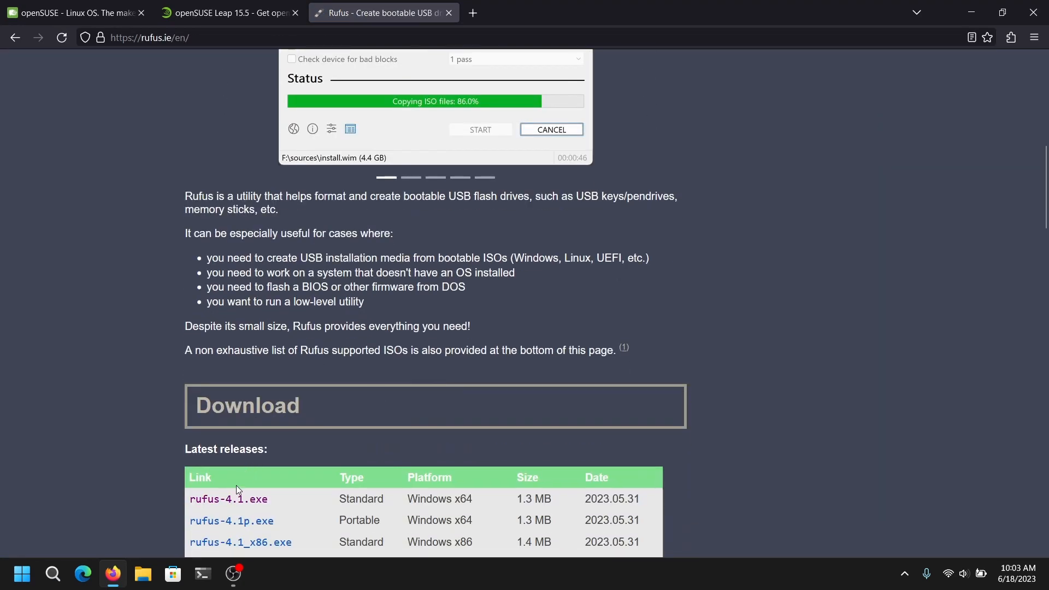
{"action": "mouse_move", "coordinate": [533, 301]}
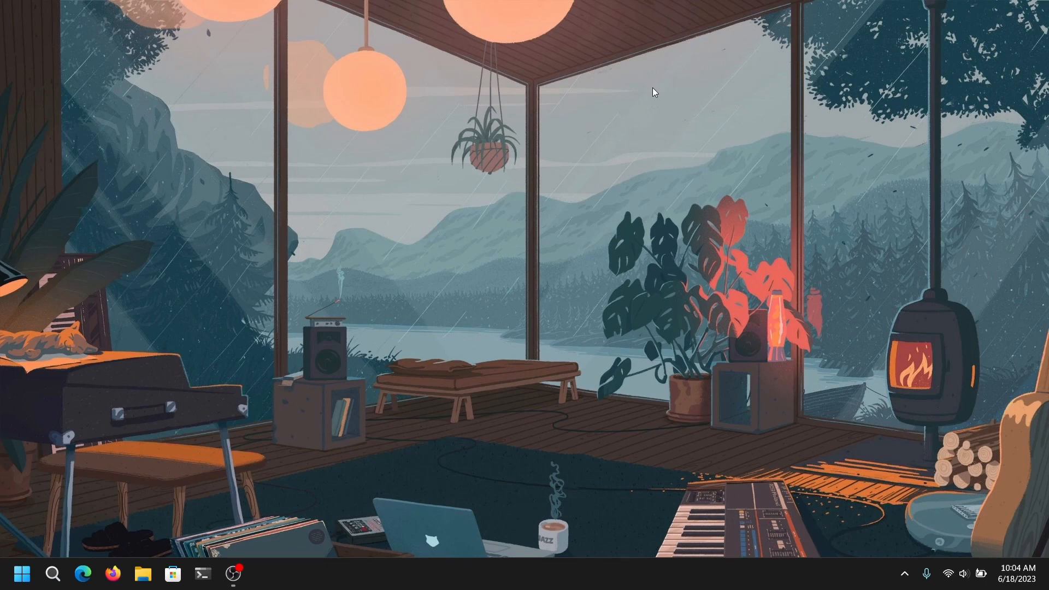
{"action": "mouse_move", "coordinate": [370, 56]}
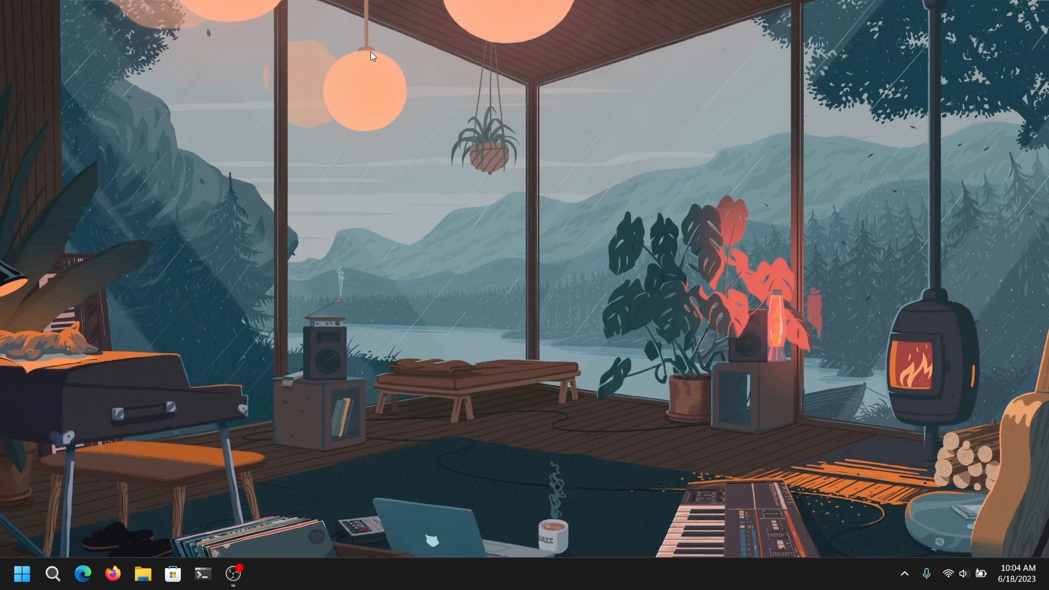
{"action": "mouse_move", "coordinate": [221, 409]}
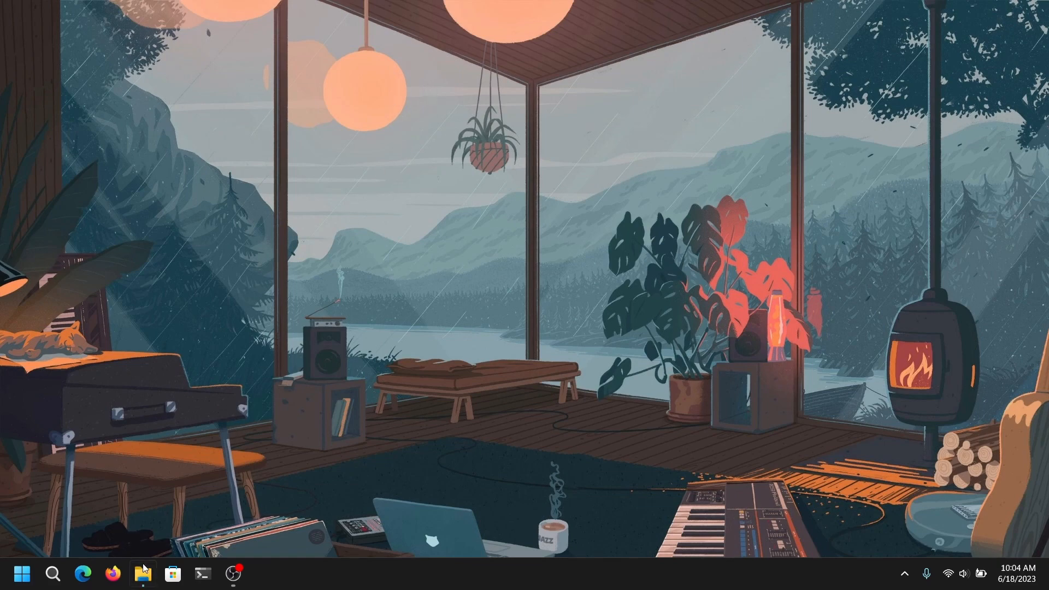
- Load the openSUSE Leap 15.5 ISO into Rufus with GPT partition scheme for UEFI
{"action": "left_click", "coordinate": [141, 574]}
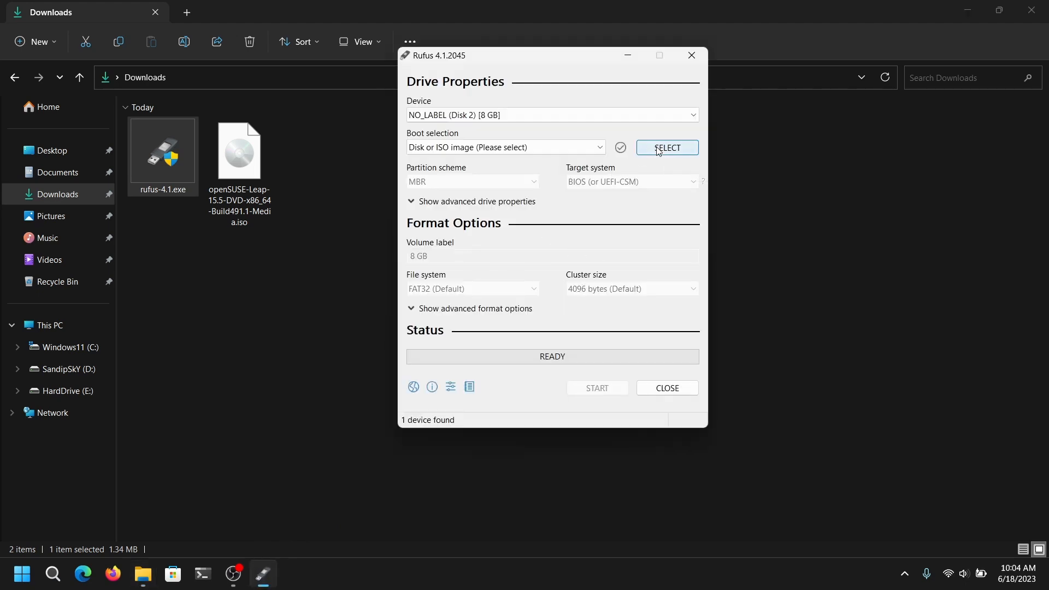
{"action": "left_click", "coordinate": [667, 147]}
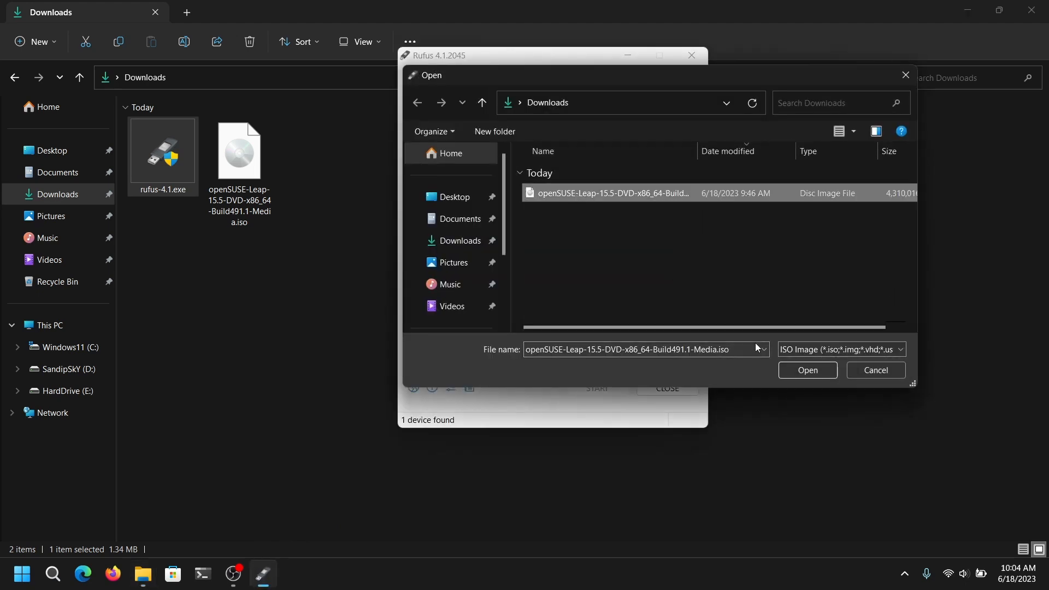
{"action": "left_click", "coordinate": [807, 369]}
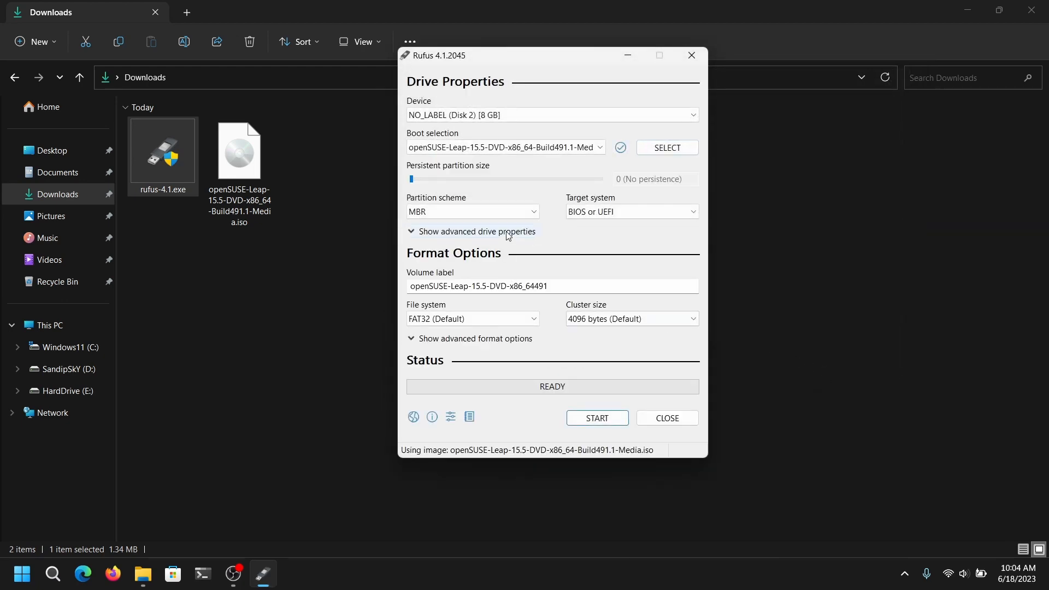
{"action": "left_click", "coordinate": [472, 212]}
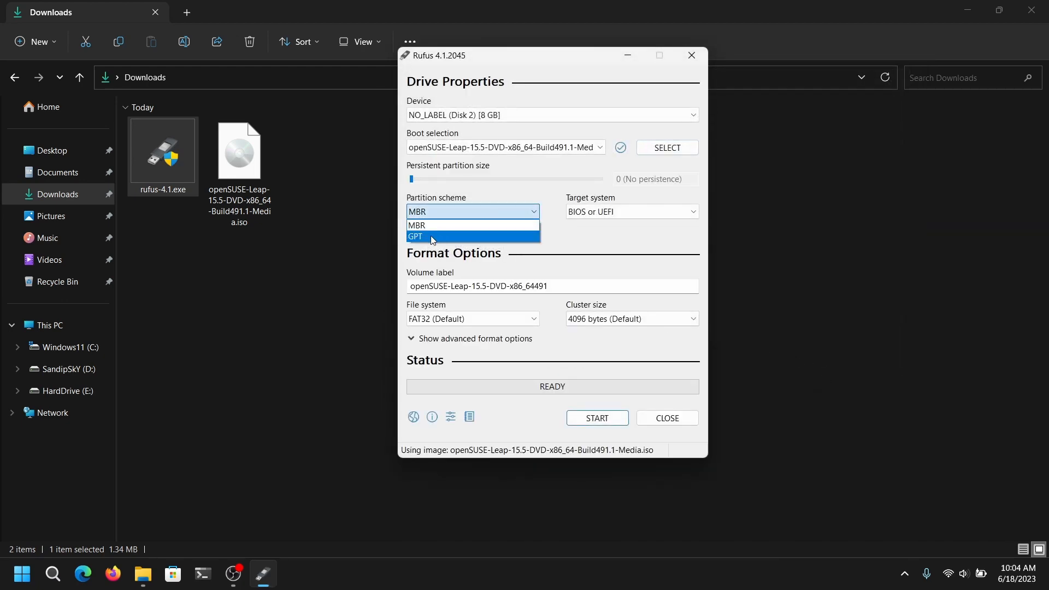
{"action": "left_click", "coordinate": [415, 236]}
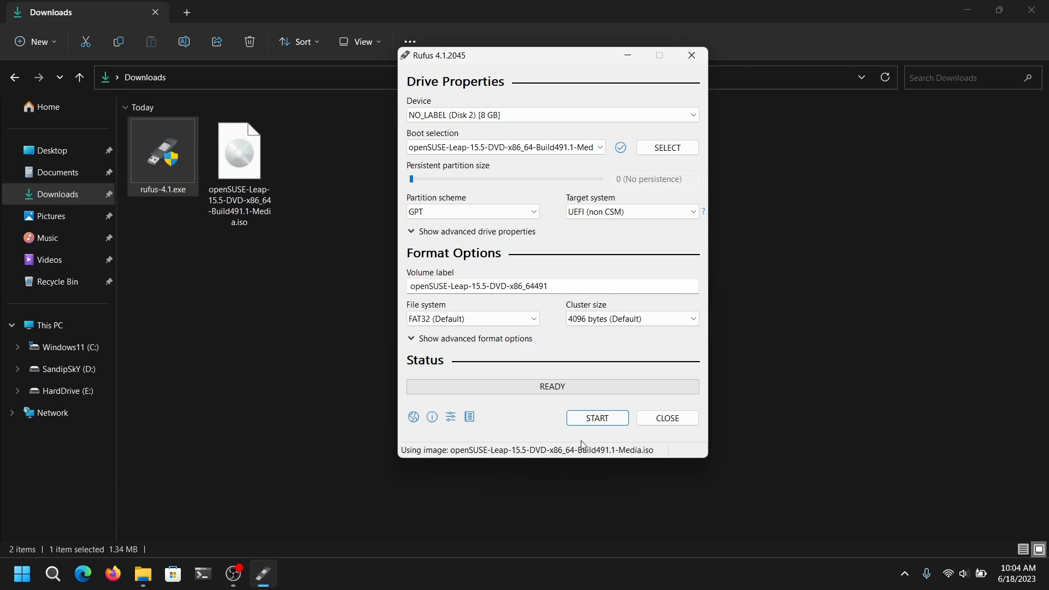
- Start writing to the USB drive in ISO image mode, accepting the existing-partitions warning
{"action": "left_click", "coordinate": [596, 417]}
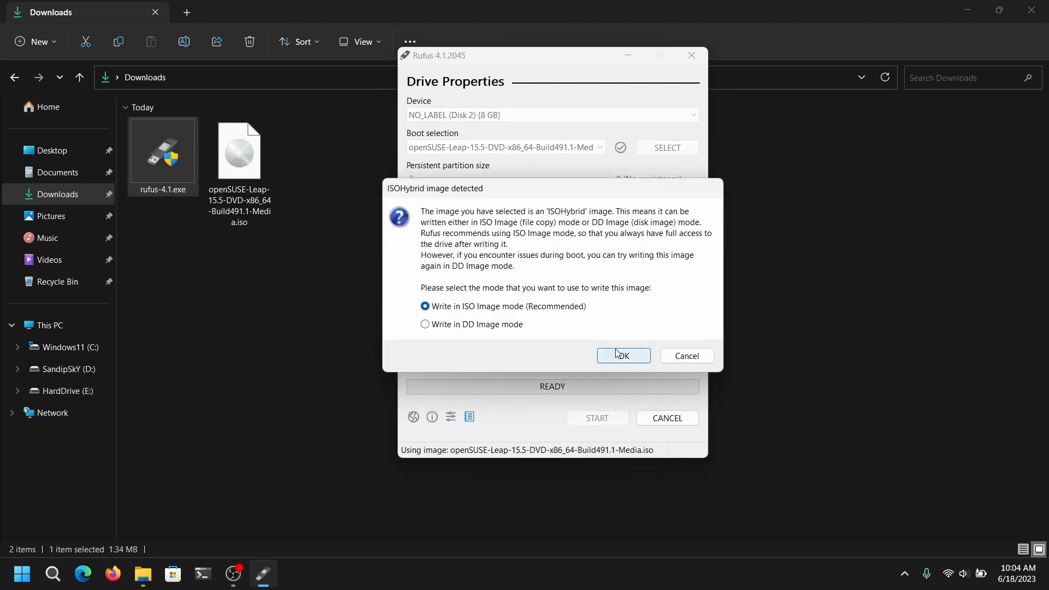
{"action": "left_click", "coordinate": [622, 356]}
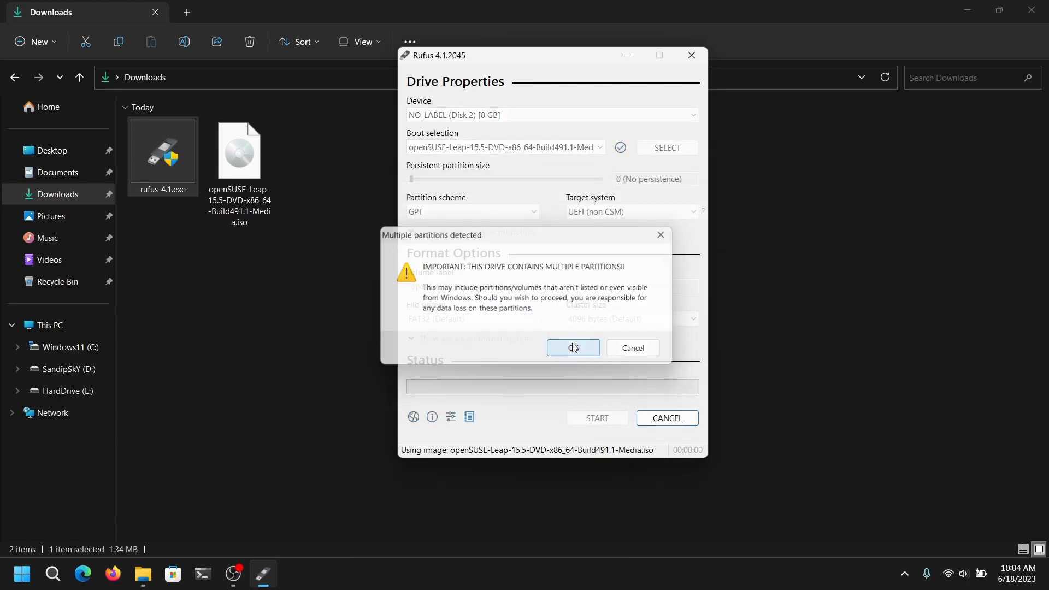
{"action": "left_click", "coordinate": [573, 347]}
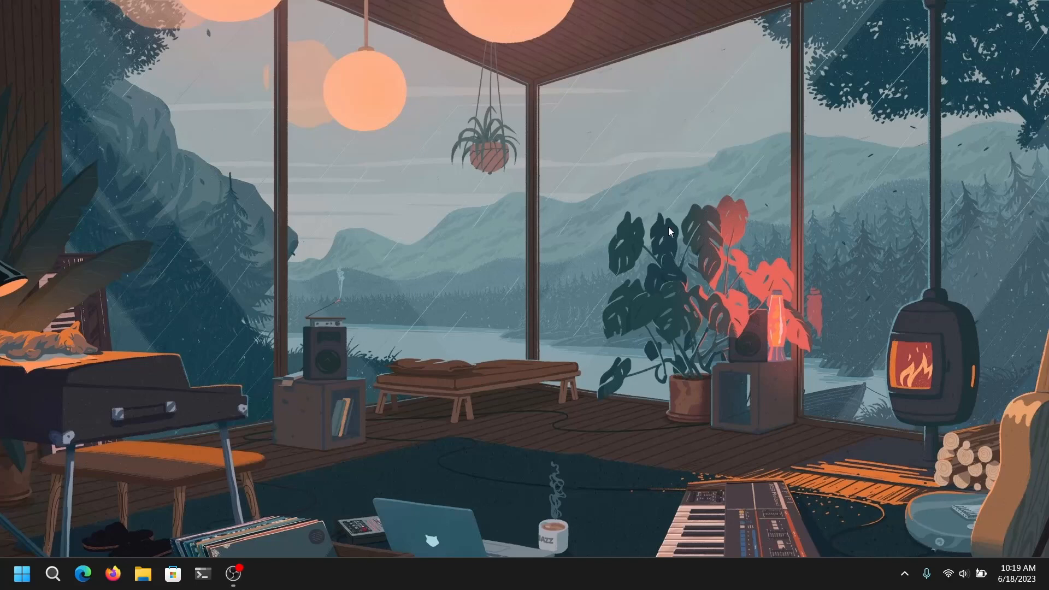
{"action": "mouse_move", "coordinate": [41, 322]}
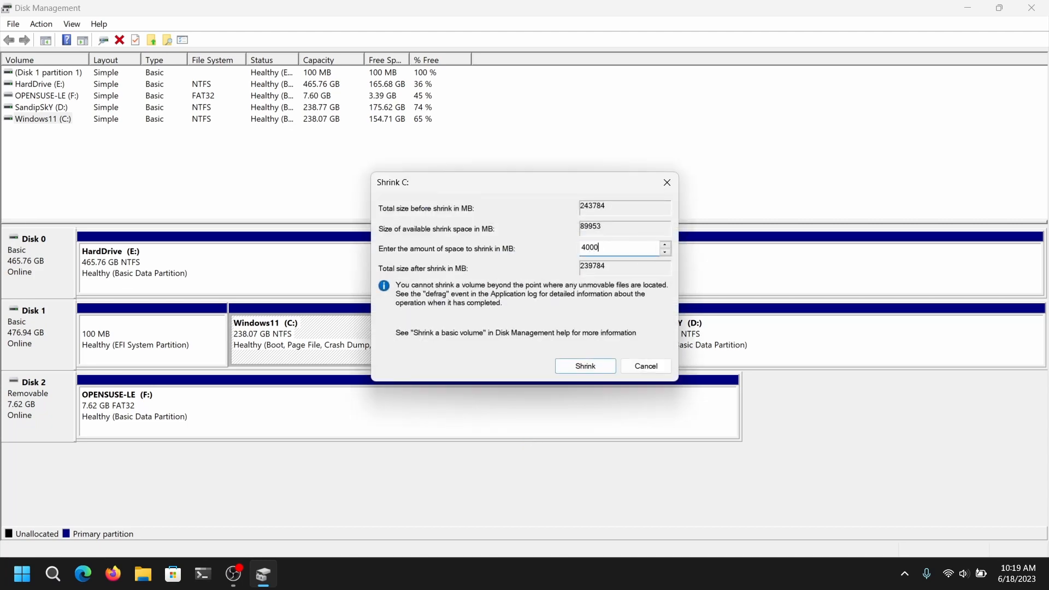
- Shrink Windows11 (C:) to 199.01 GB, leaving 39.06 GB unallocated on Disk 1
{"action": "left_click", "coordinate": [585, 366]}
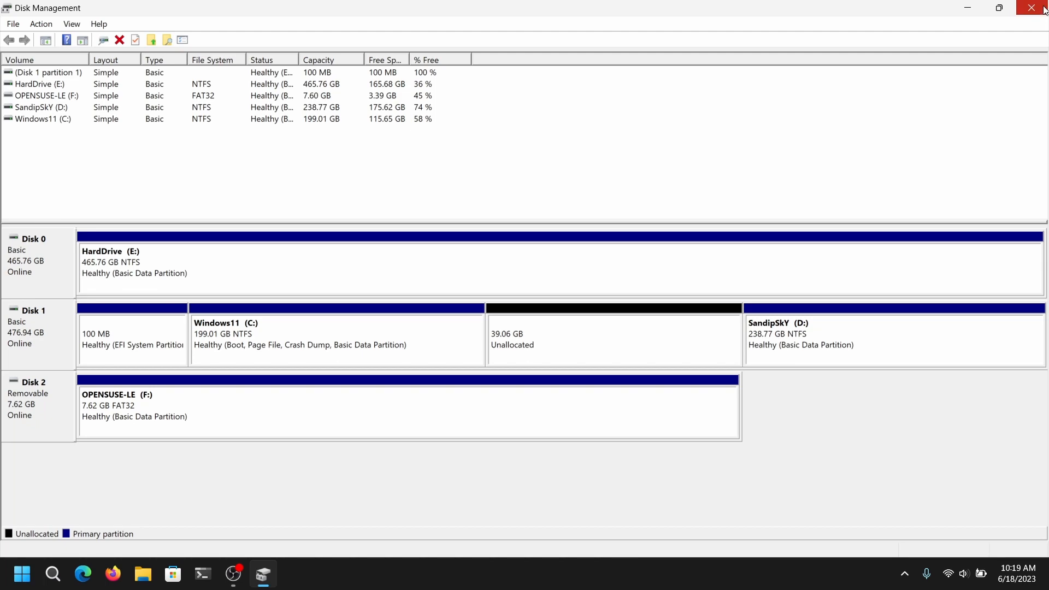
- Close Disk Management and restart the computer into the openSUSE installer
{"action": "left_click", "coordinate": [1030, 7]}
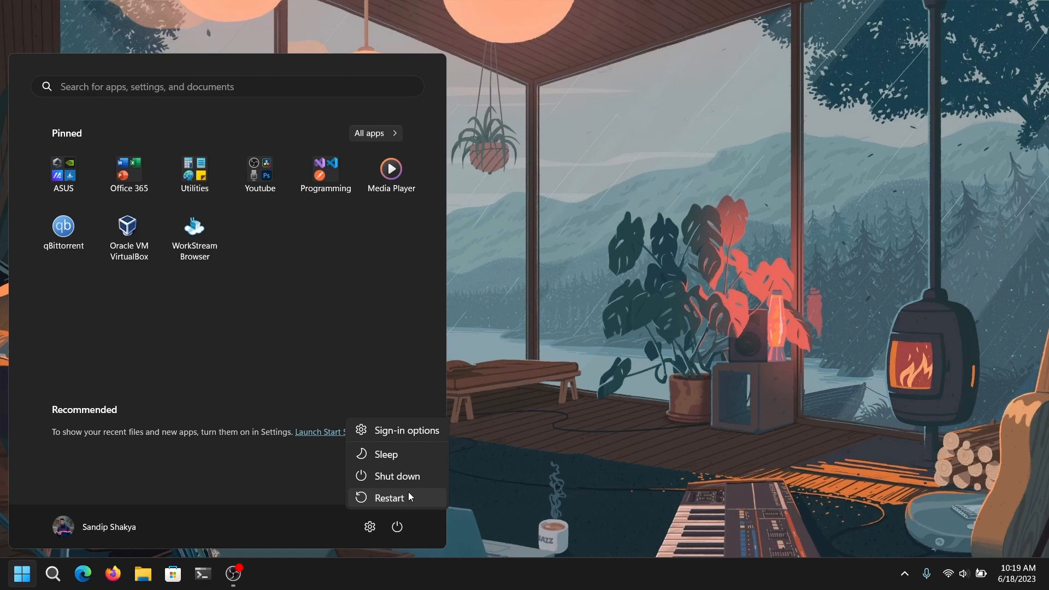
{"action": "left_click", "coordinate": [389, 498]}
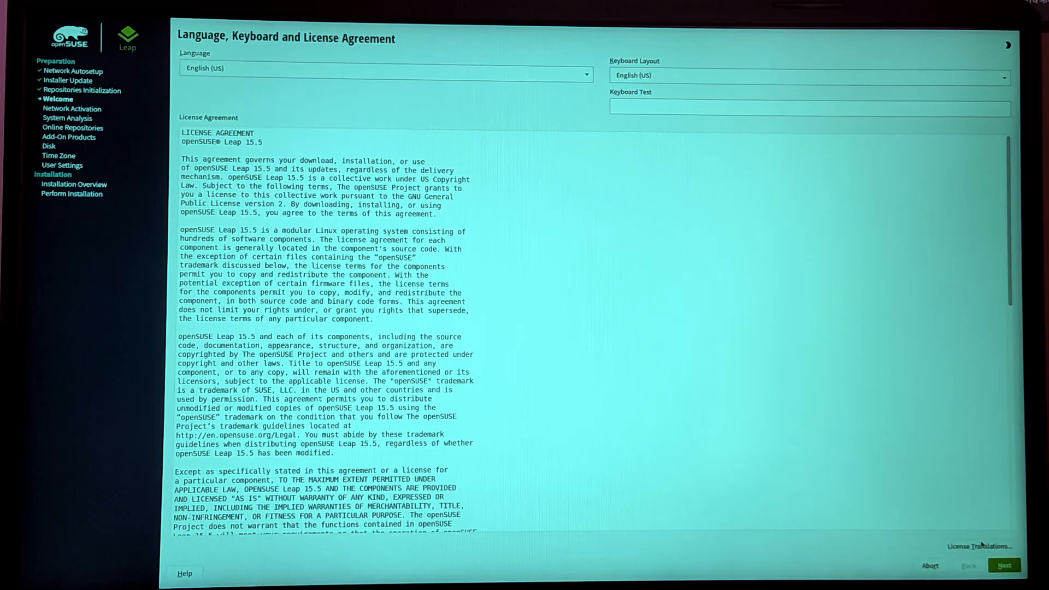
- Keep English (US) language and keyboard, accept the license and reach Network Settings
{"action": "left_click", "coordinate": [1003, 566]}
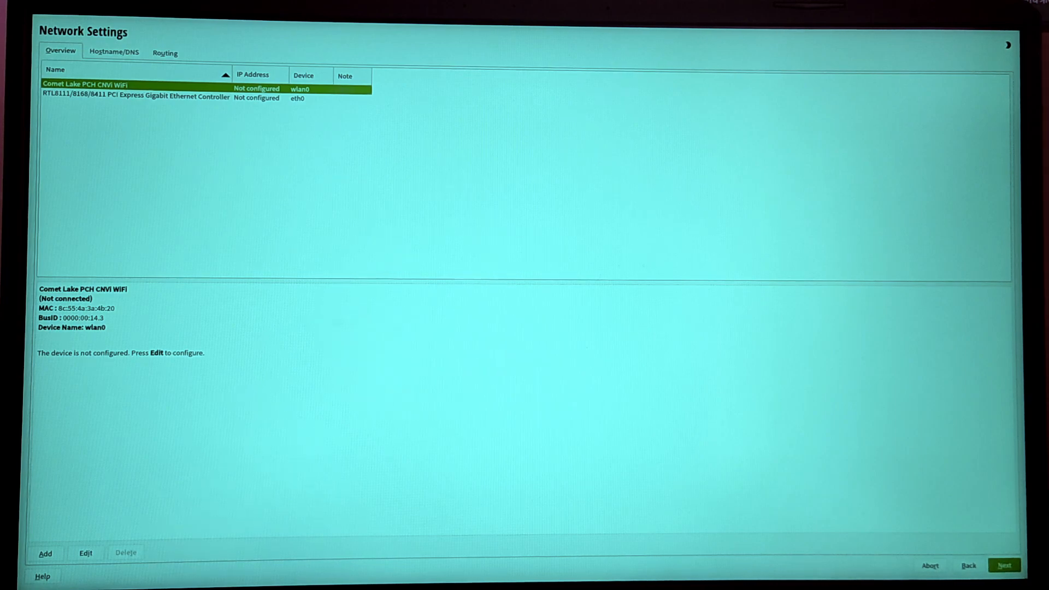
- Choose the Desktop with GNOME role and reach the suggested partitioning with expert options shown
{"action": "left_click", "coordinate": [1003, 564]}
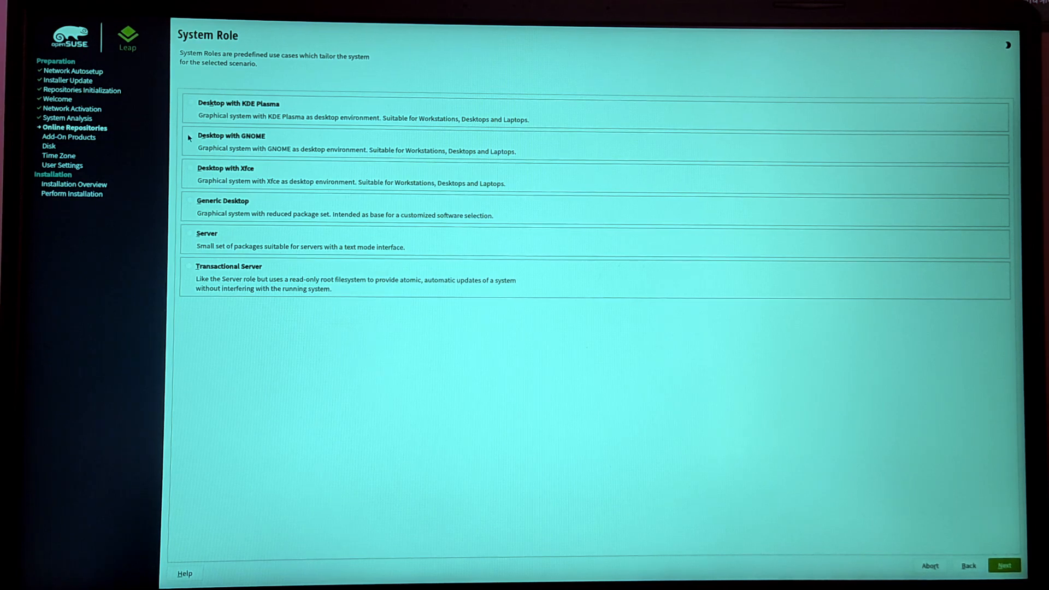
{"action": "left_click", "coordinate": [190, 135]}
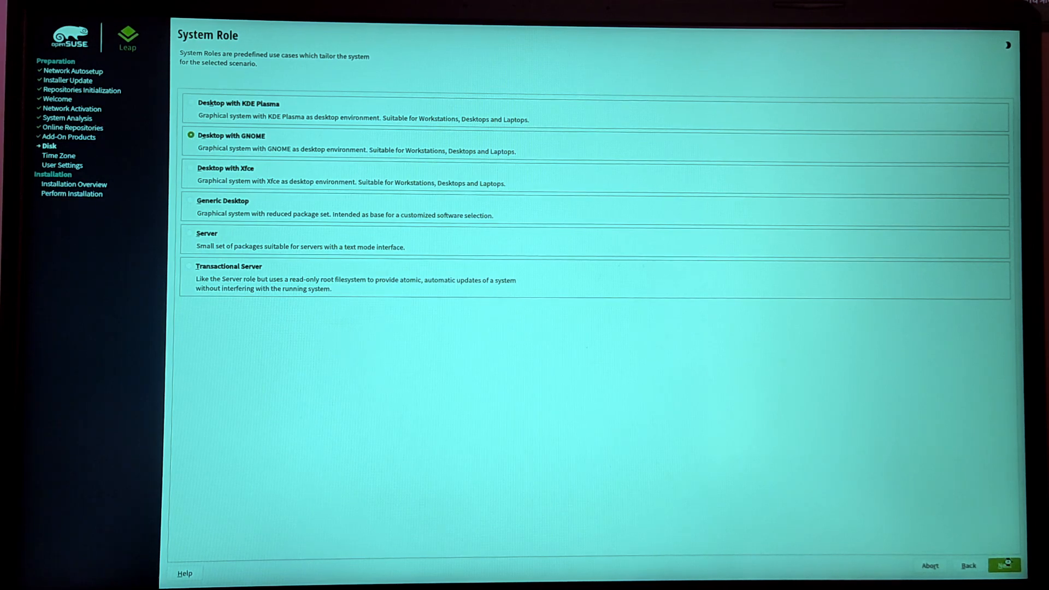
{"action": "left_click", "coordinate": [1004, 566]}
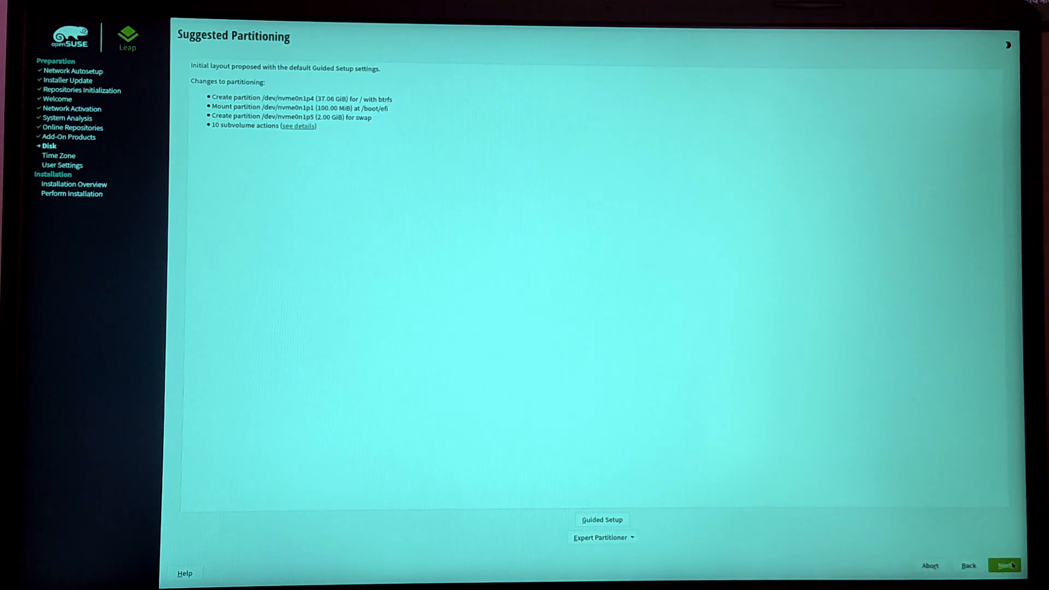
{"action": "mouse_move", "coordinate": [834, 391]}
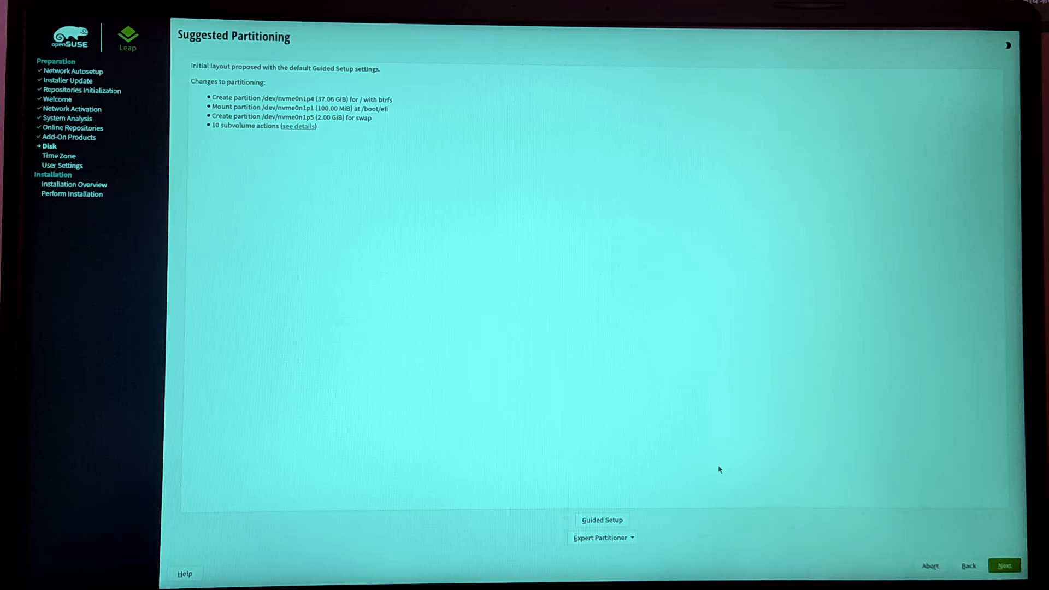
{"action": "mouse_move", "coordinate": [476, 273]}
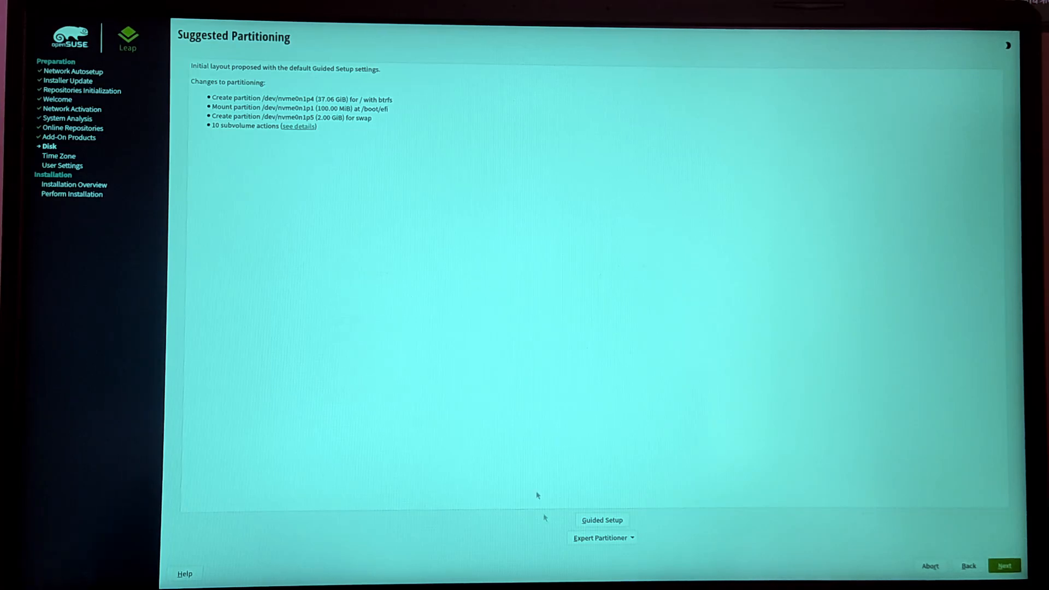
{"action": "mouse_move", "coordinate": [647, 534]}
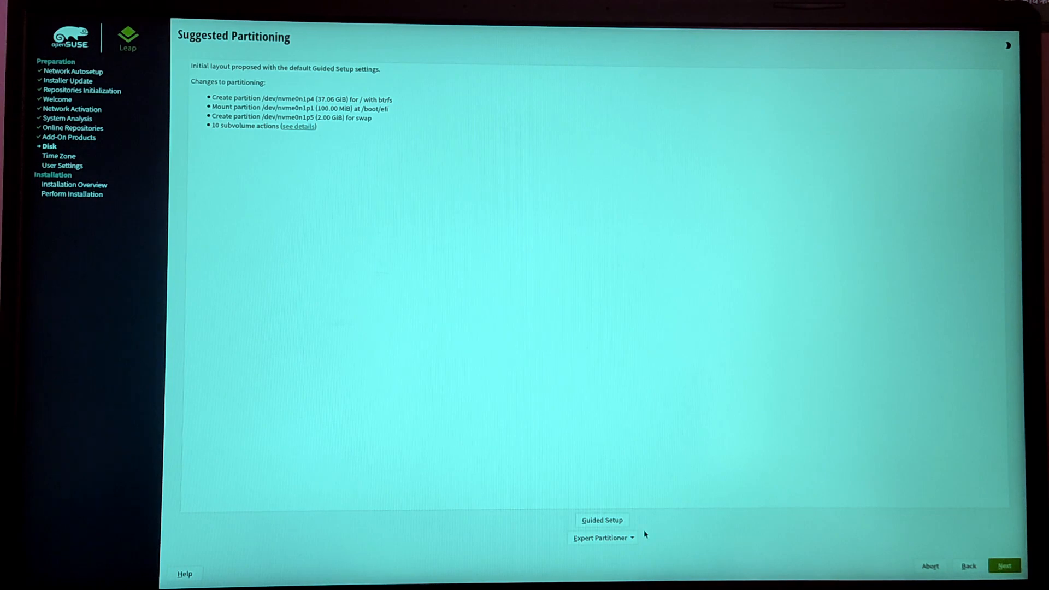
{"action": "left_click", "coordinate": [601, 537]}
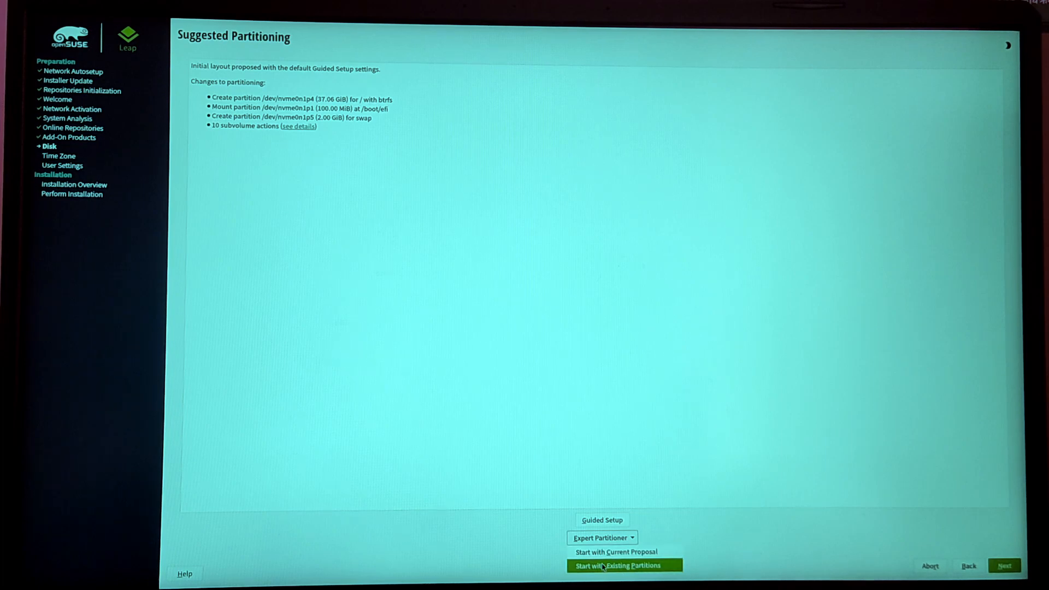
- Add a 39.06 GiB Operating System partition on the NVMe disk as Btrfs root with snapshots
{"action": "left_click", "coordinate": [623, 581]}
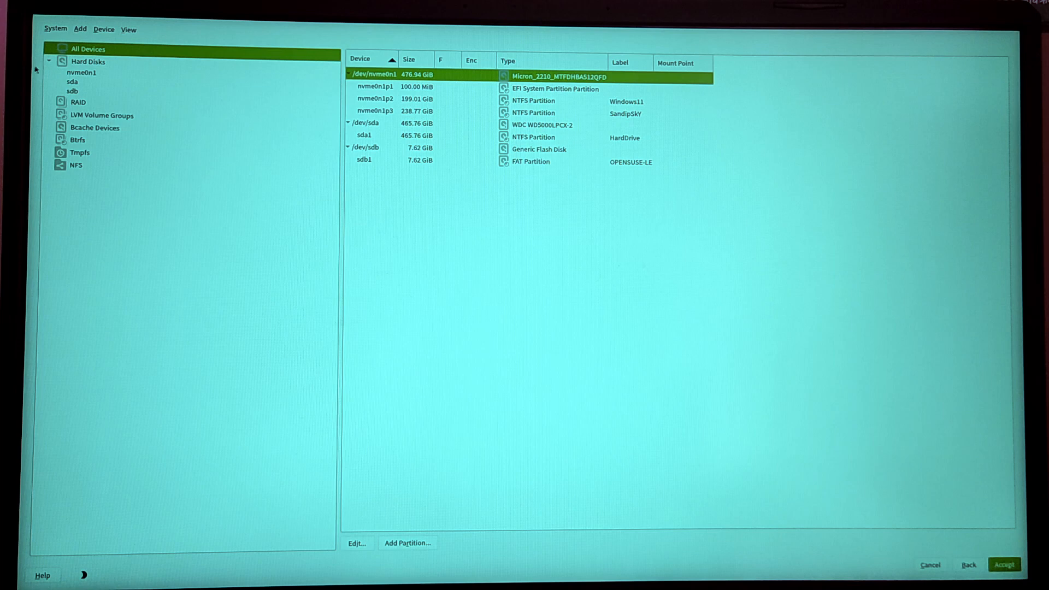
{"action": "mouse_move", "coordinate": [514, 504]}
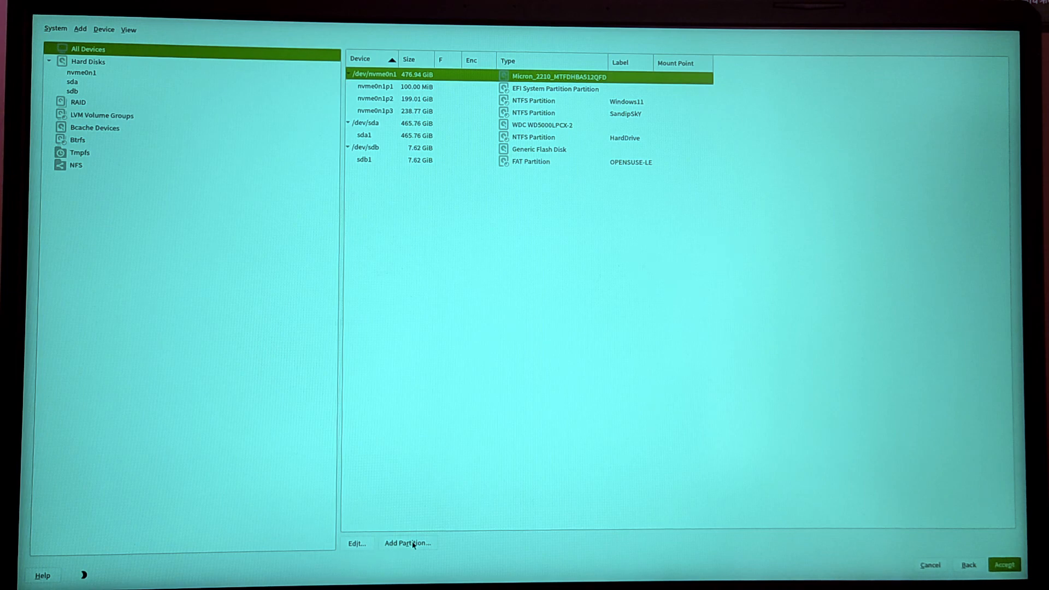
{"action": "left_click", "coordinate": [411, 543]}
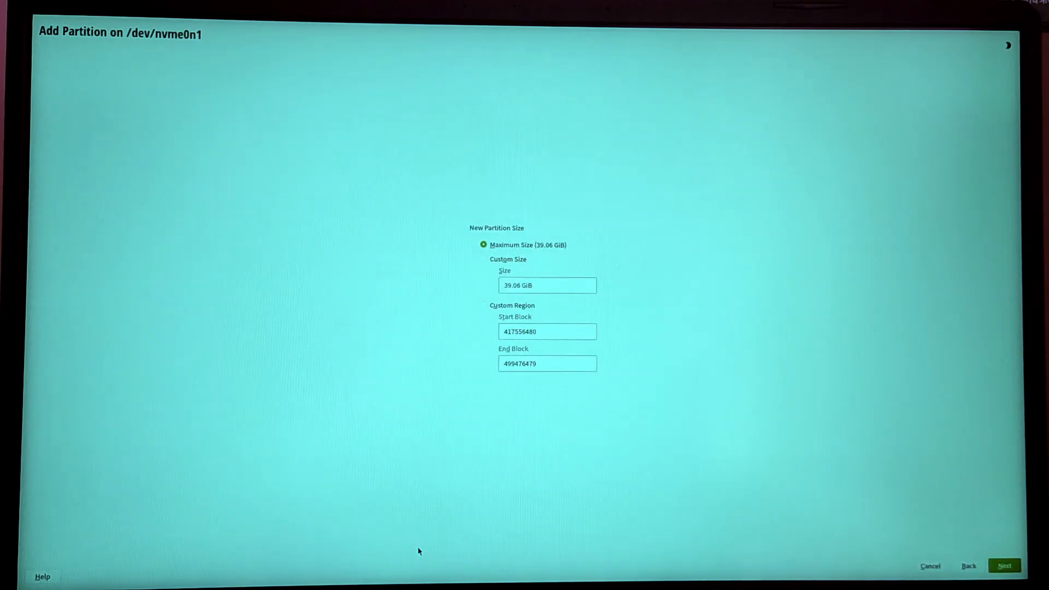
{"action": "mouse_move", "coordinate": [493, 386]}
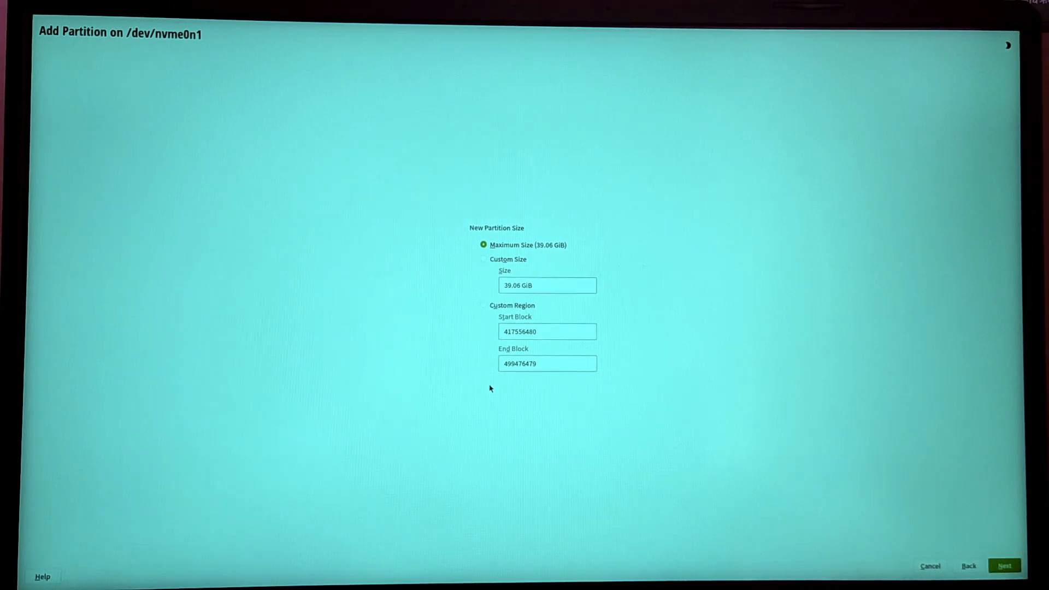
{"action": "left_click", "coordinate": [1003, 566]}
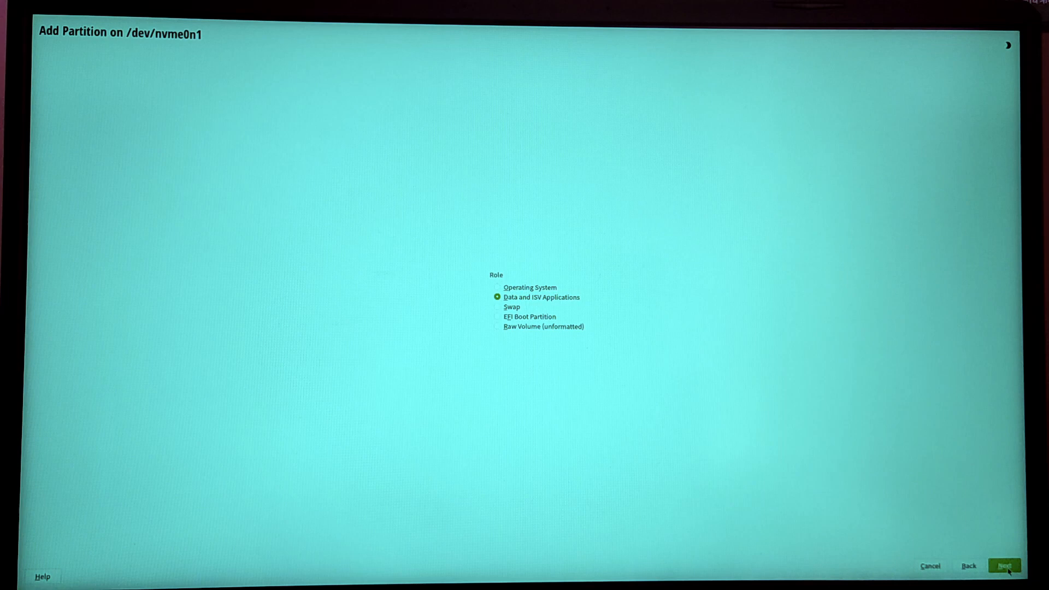
{"action": "left_click", "coordinate": [496, 287]}
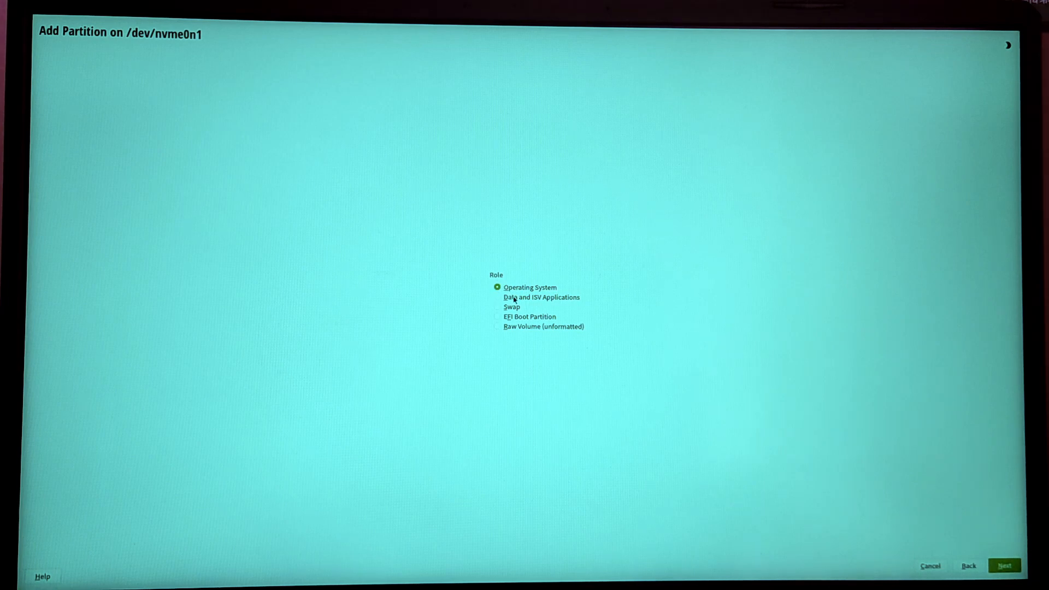
{"action": "mouse_move", "coordinate": [841, 463]}
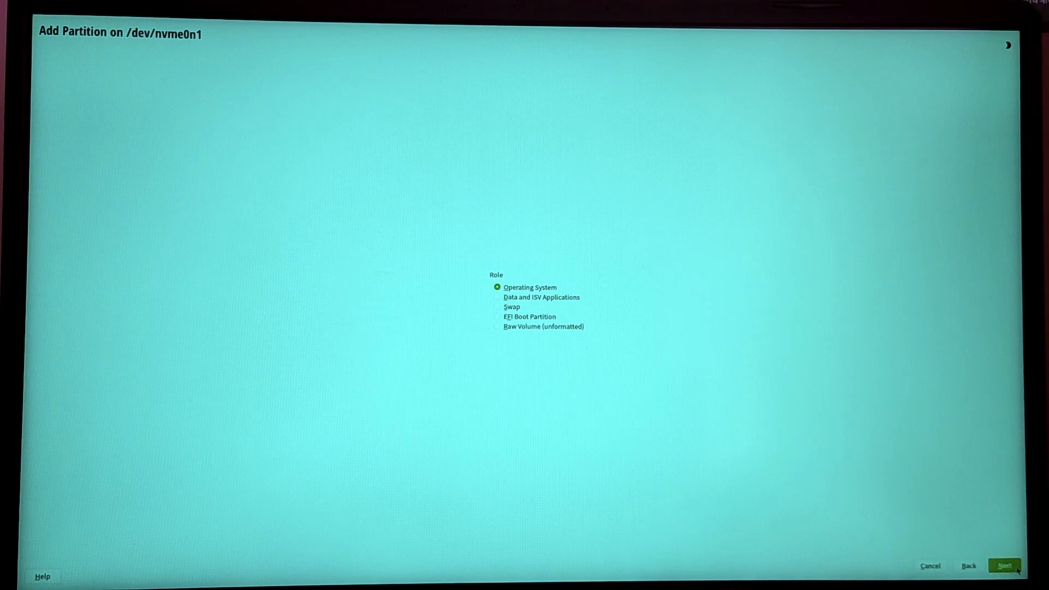
{"action": "left_click", "coordinate": [1005, 566]}
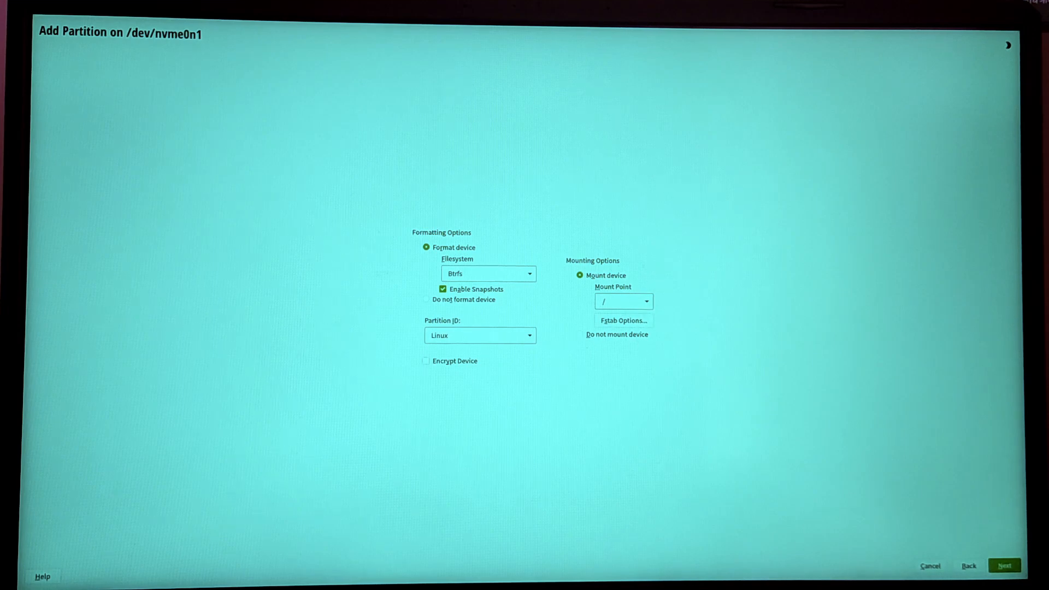
{"action": "left_click", "coordinate": [1007, 566]}
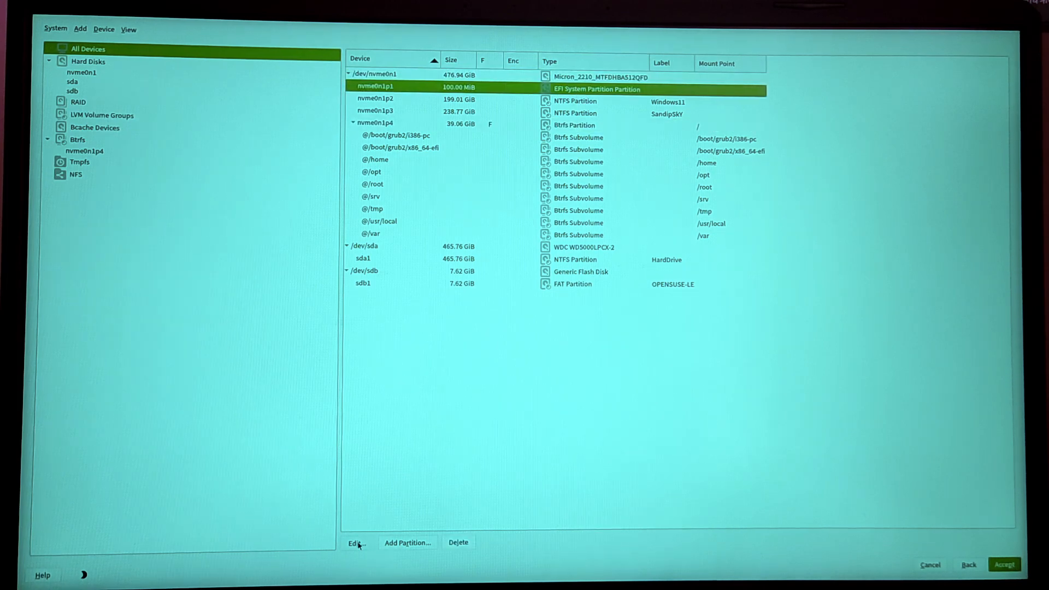
- Mount the existing EFI partition nvme0n1p1 at /boot/efi without formatting it
{"action": "left_click", "coordinate": [356, 542]}
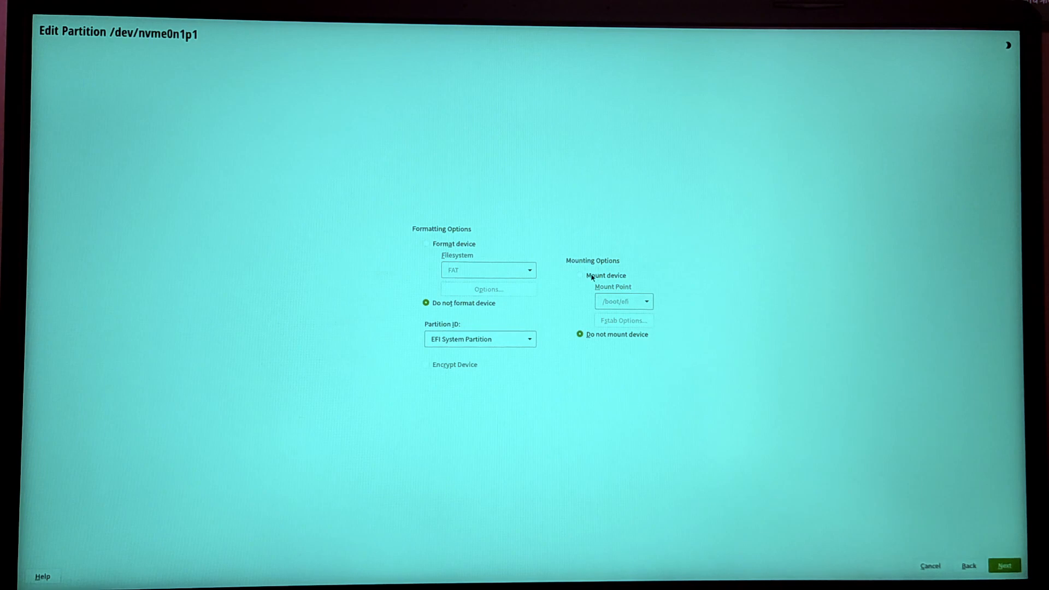
{"action": "left_click", "coordinate": [579, 275]}
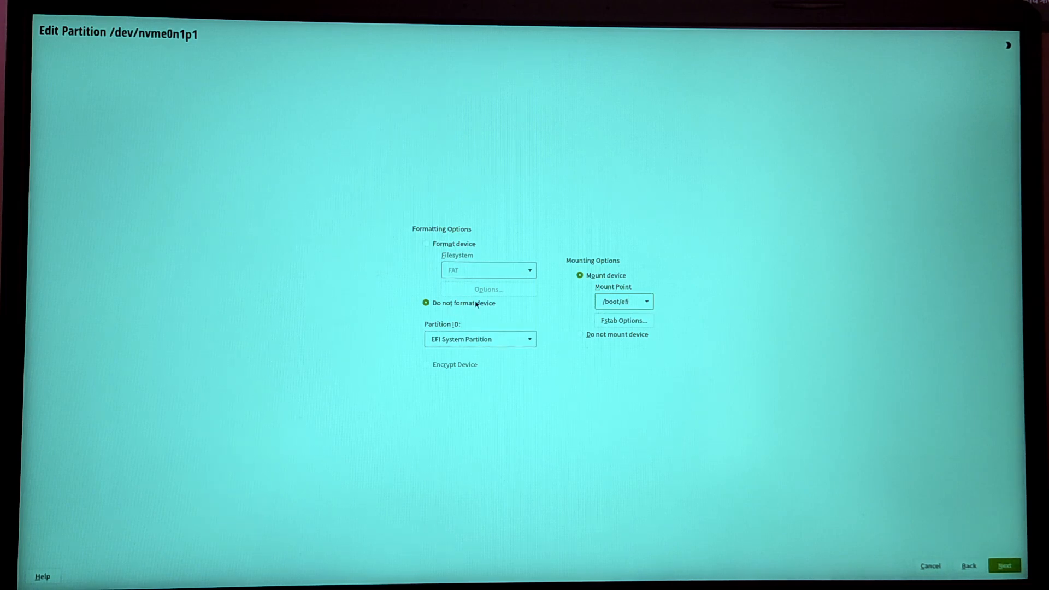
{"action": "left_click", "coordinate": [1008, 566]}
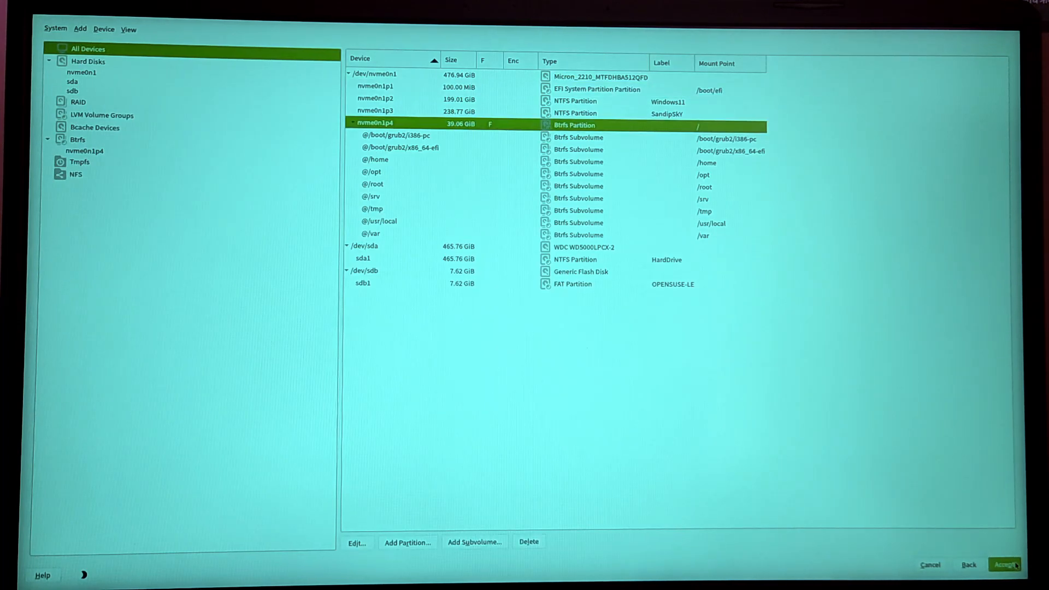
- Accept the suggested partitioning layout reusing the Windows EFI partition
{"action": "left_click", "coordinate": [1007, 564]}
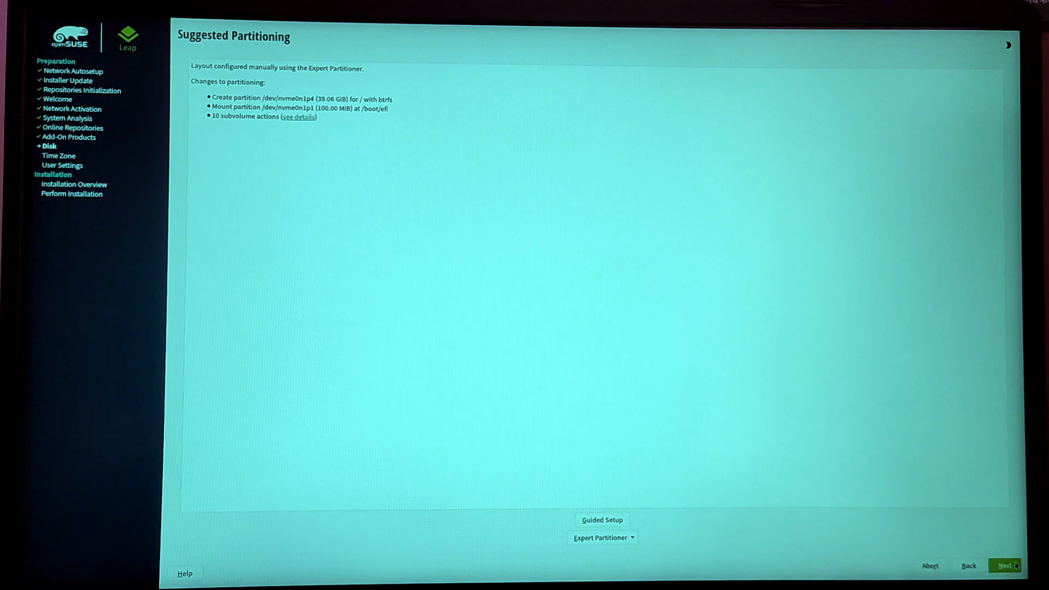
{"action": "left_click", "coordinate": [1003, 565]}
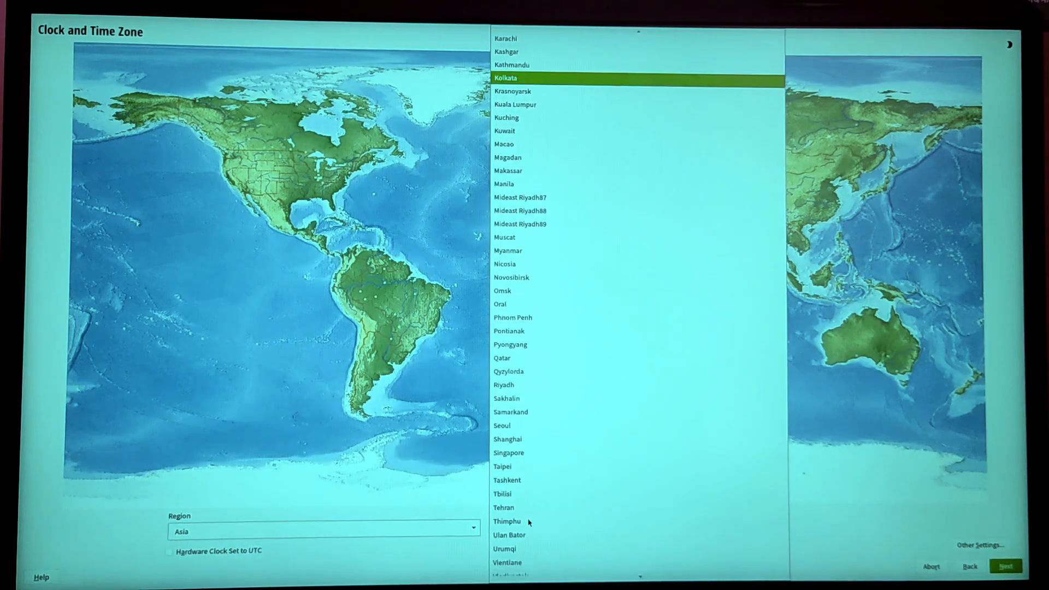
- Set the time zone to Asia/Kathmandu and continue to user settings
{"action": "left_click", "coordinate": [511, 66]}
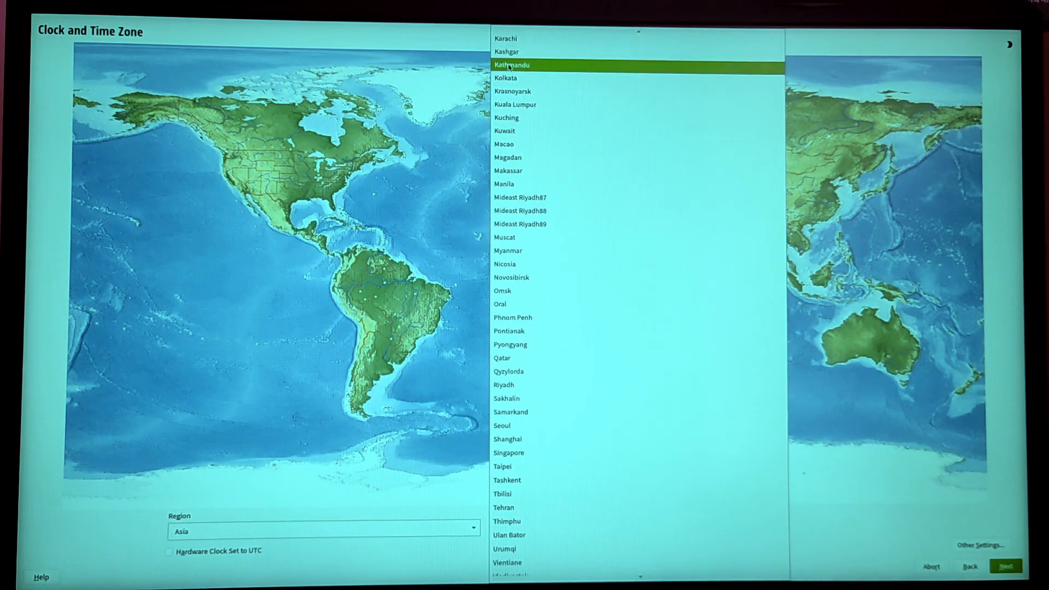
{"action": "left_click", "coordinate": [520, 64]}
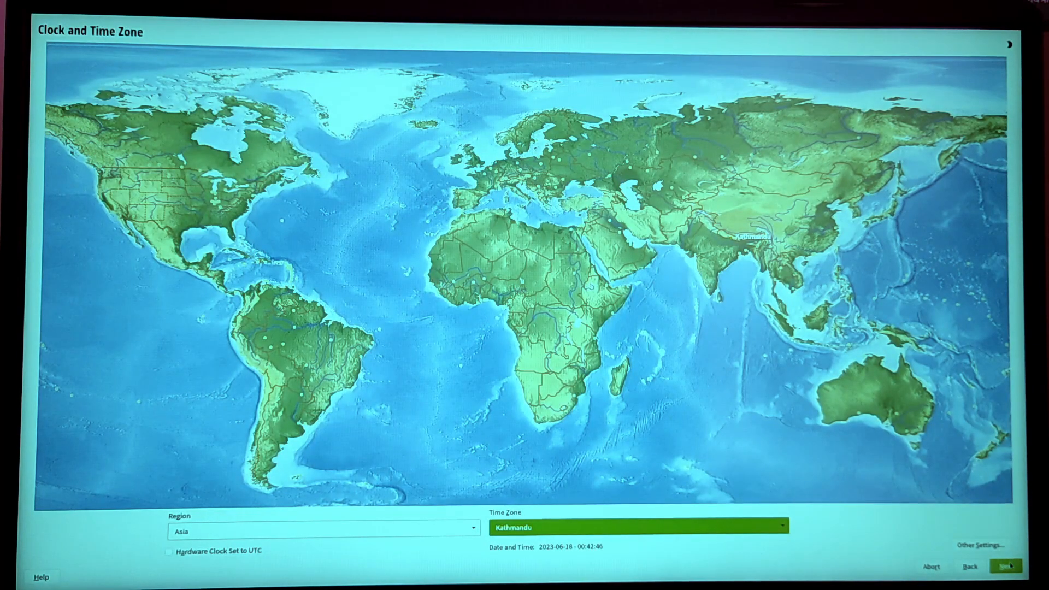
{"action": "left_click", "coordinate": [1005, 579]}
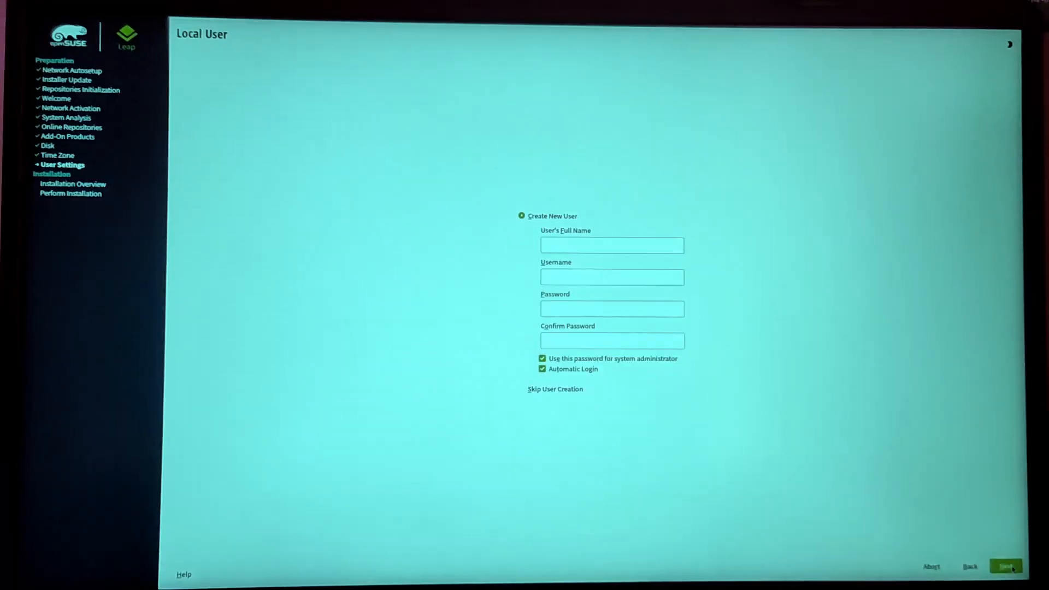
- Create local user 'Sandip' and keep the too-simple password despite the warning
{"action": "type", "text": "Sa"}
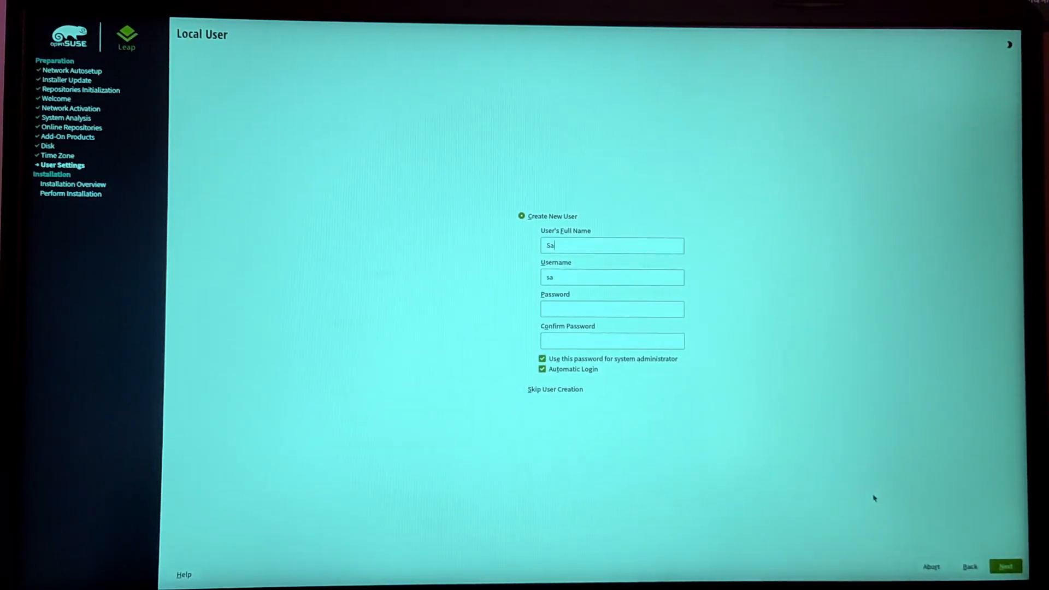
{"action": "type", "text": "ndip"}
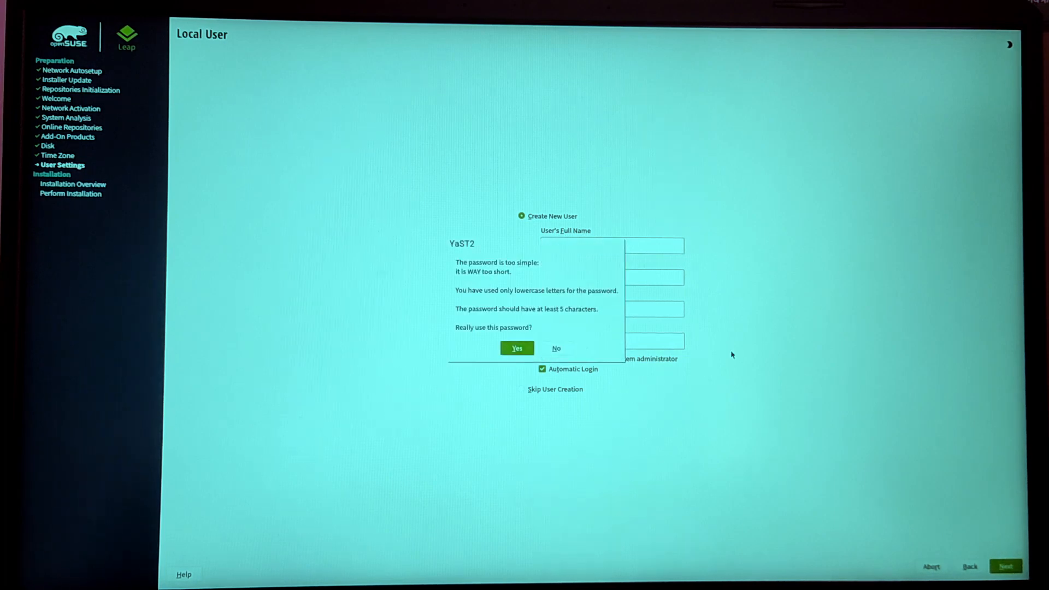
{"action": "left_click", "coordinate": [517, 348]}
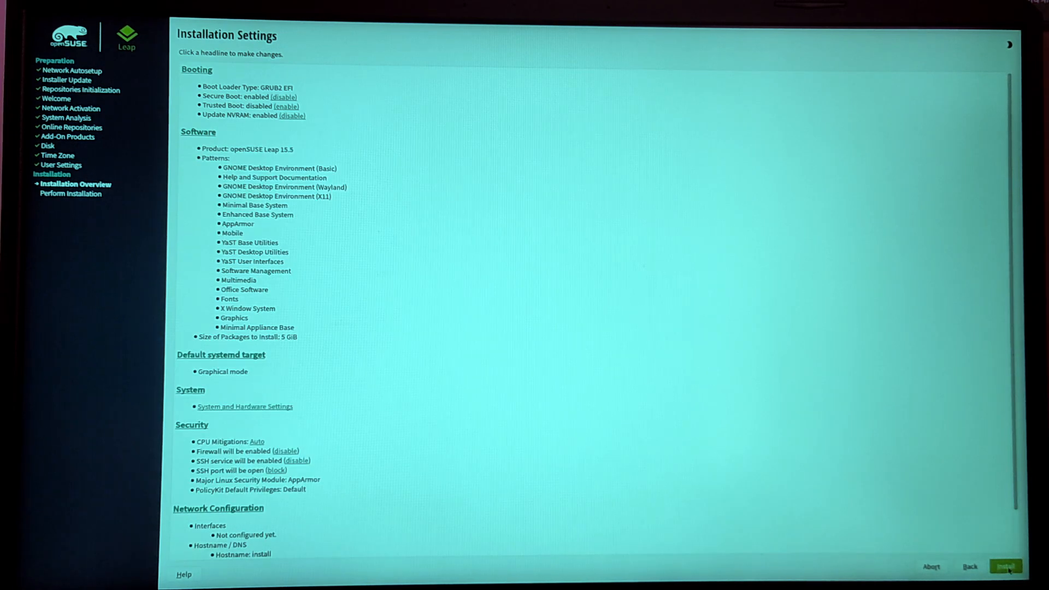
- Start installing openSUSE Leap 15.5 and confirm modifying the disk
{"action": "left_click", "coordinate": [1006, 563]}
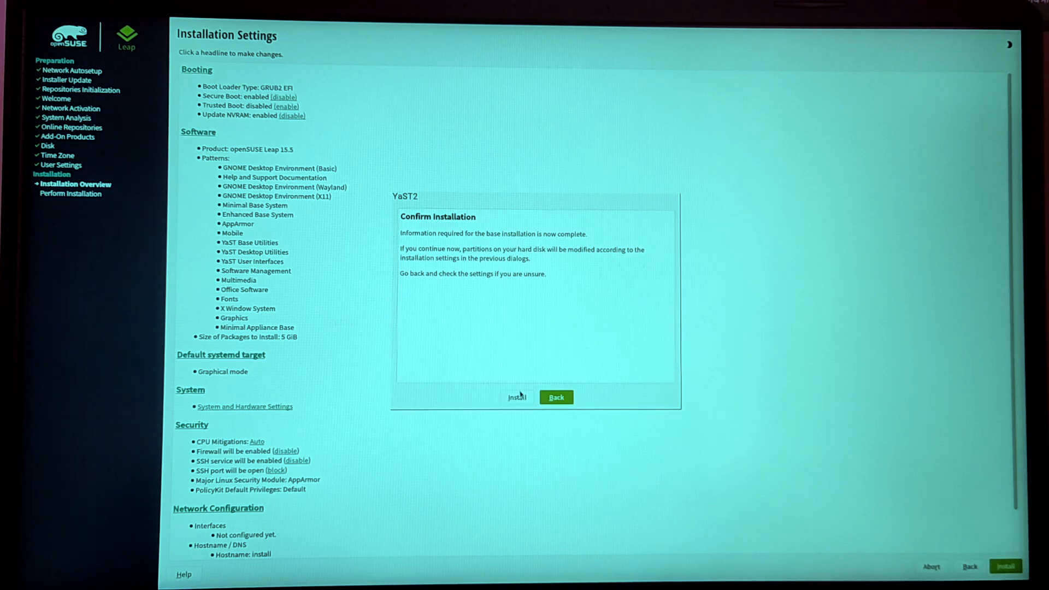
{"action": "left_click", "coordinate": [516, 398]}
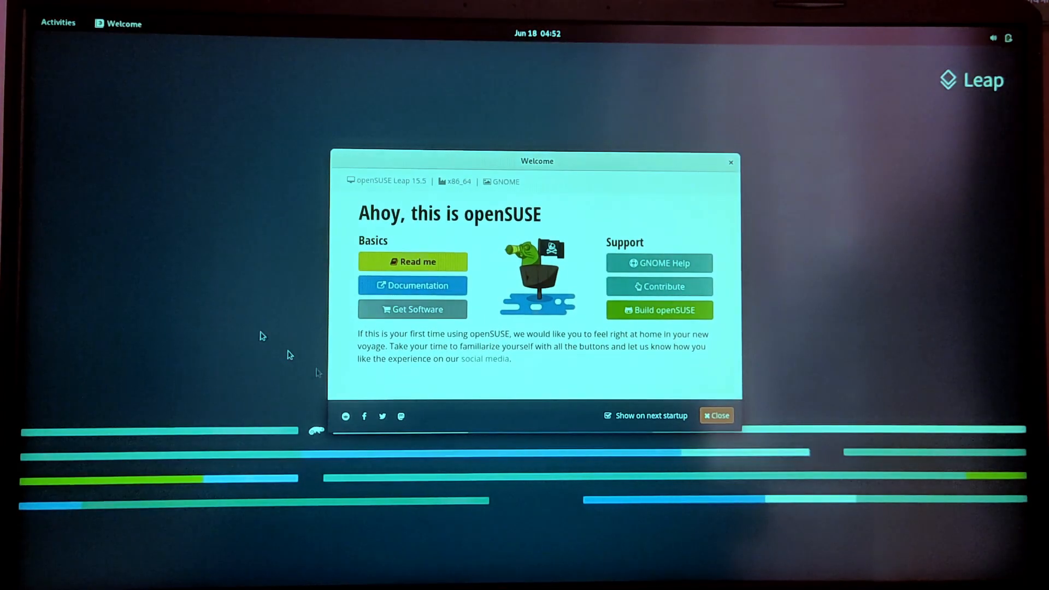
{"action": "mouse_move", "coordinate": [732, 222]}
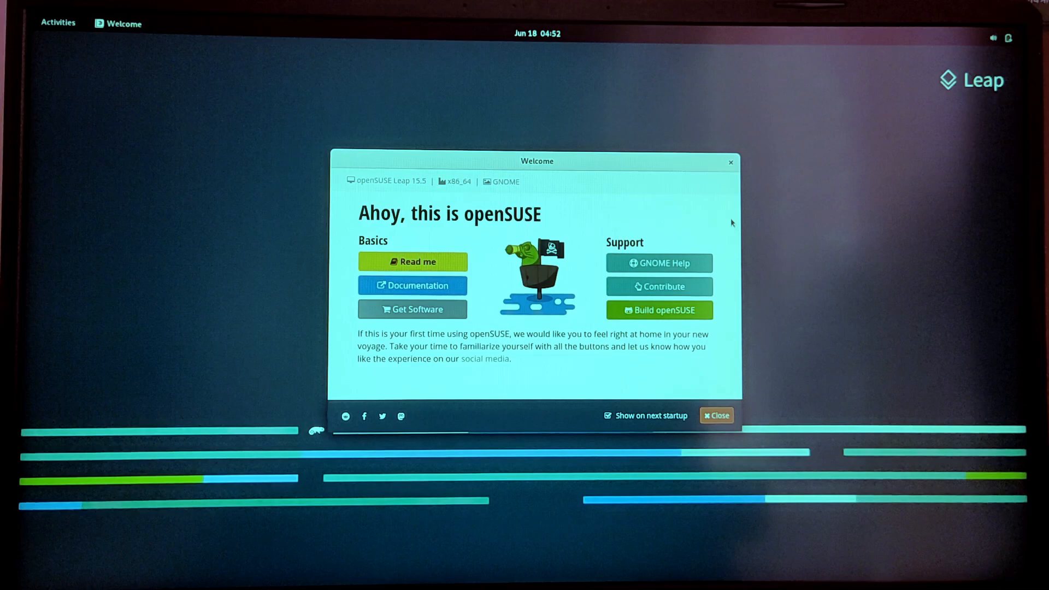
- Dismiss the calendar popup and close the openSUSE Welcome window
{"action": "left_click", "coordinate": [540, 31]}
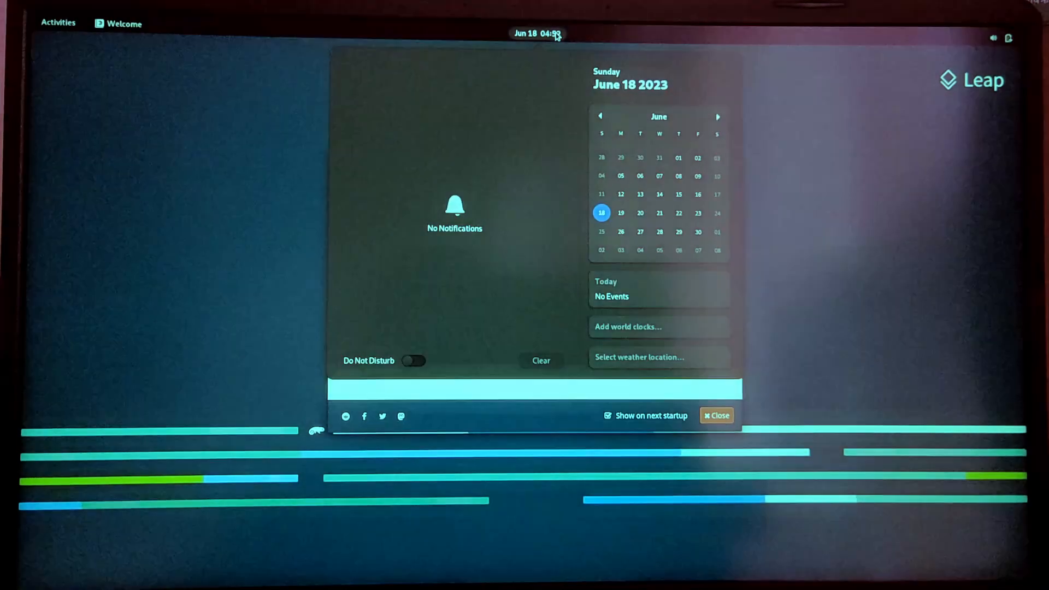
{"action": "left_click", "coordinate": [538, 33]}
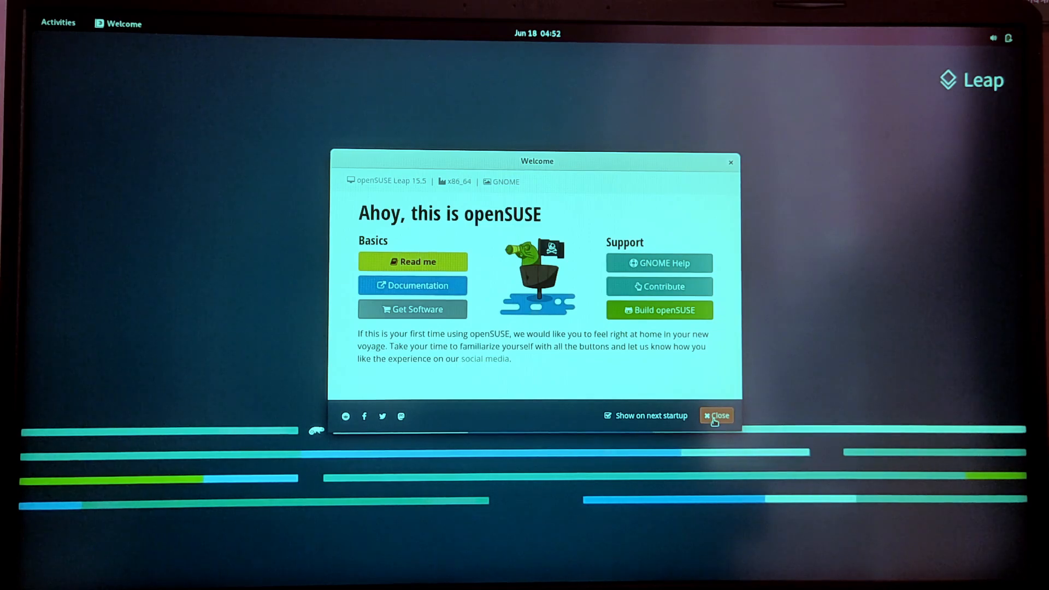
{"action": "left_click", "coordinate": [716, 415]}
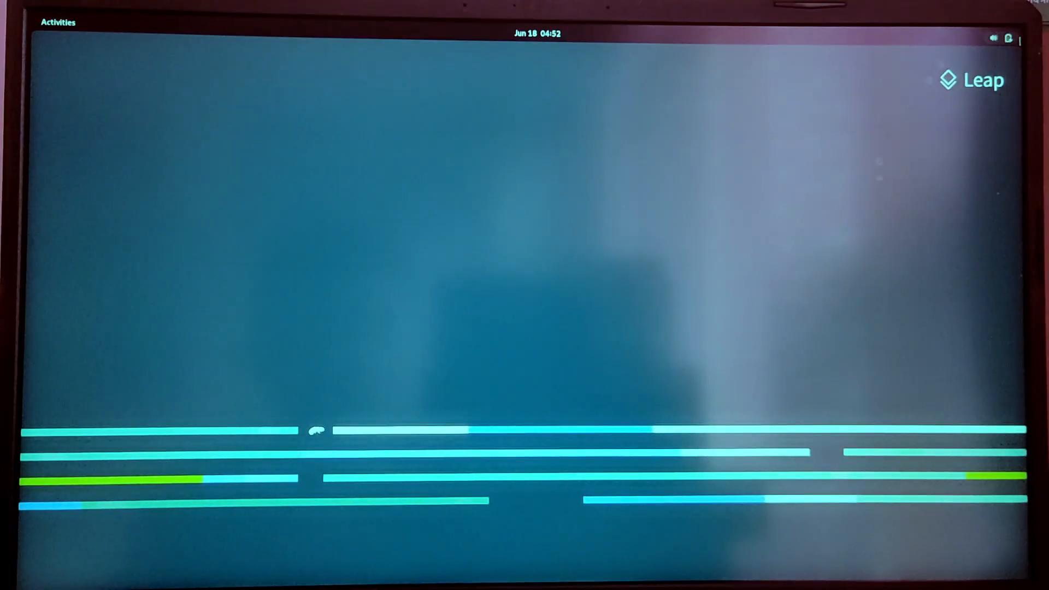
- Restart the computer from the system menu's Power Off / Log Out choices
{"action": "left_click", "coordinate": [1005, 38]}
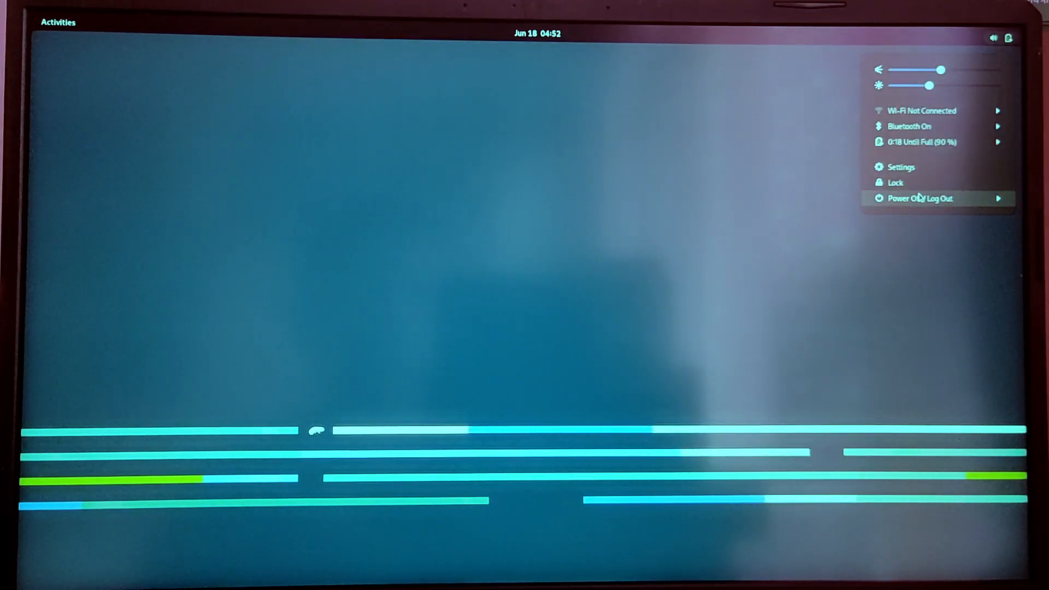
{"action": "left_click", "coordinate": [920, 197]}
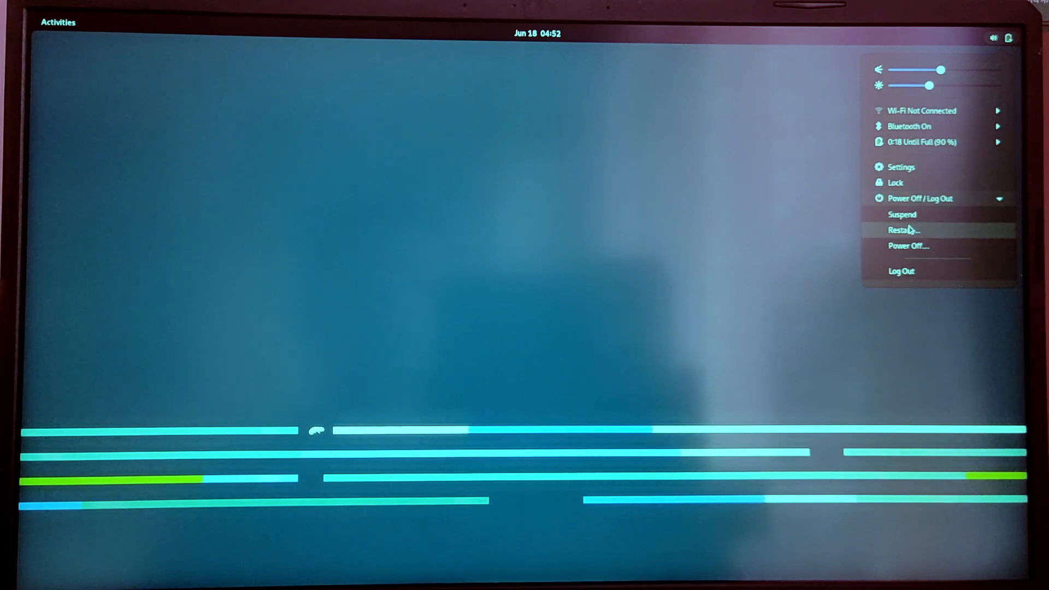
{"action": "left_click", "coordinate": [901, 230]}
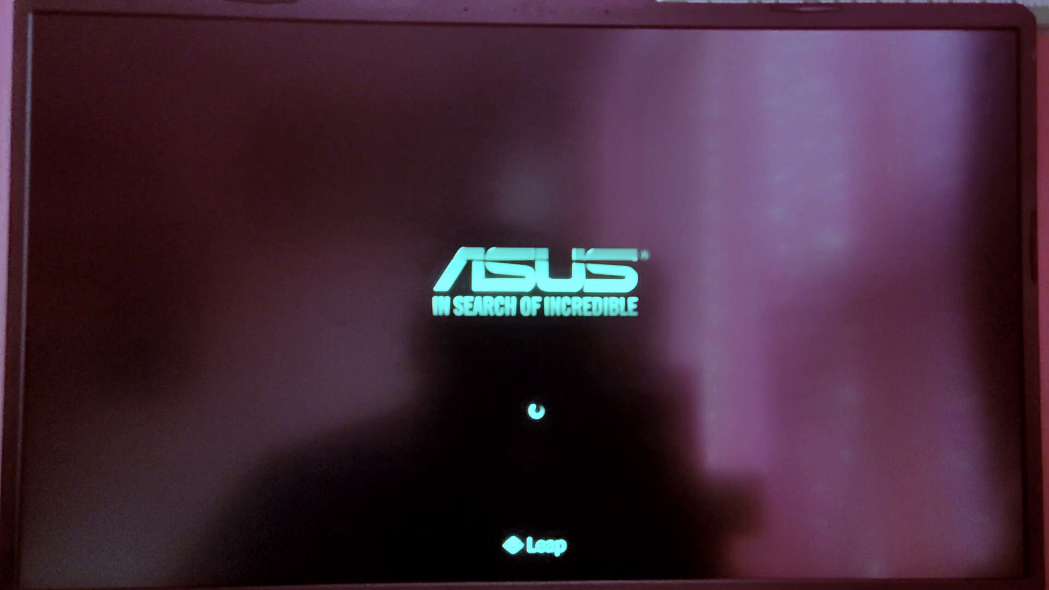